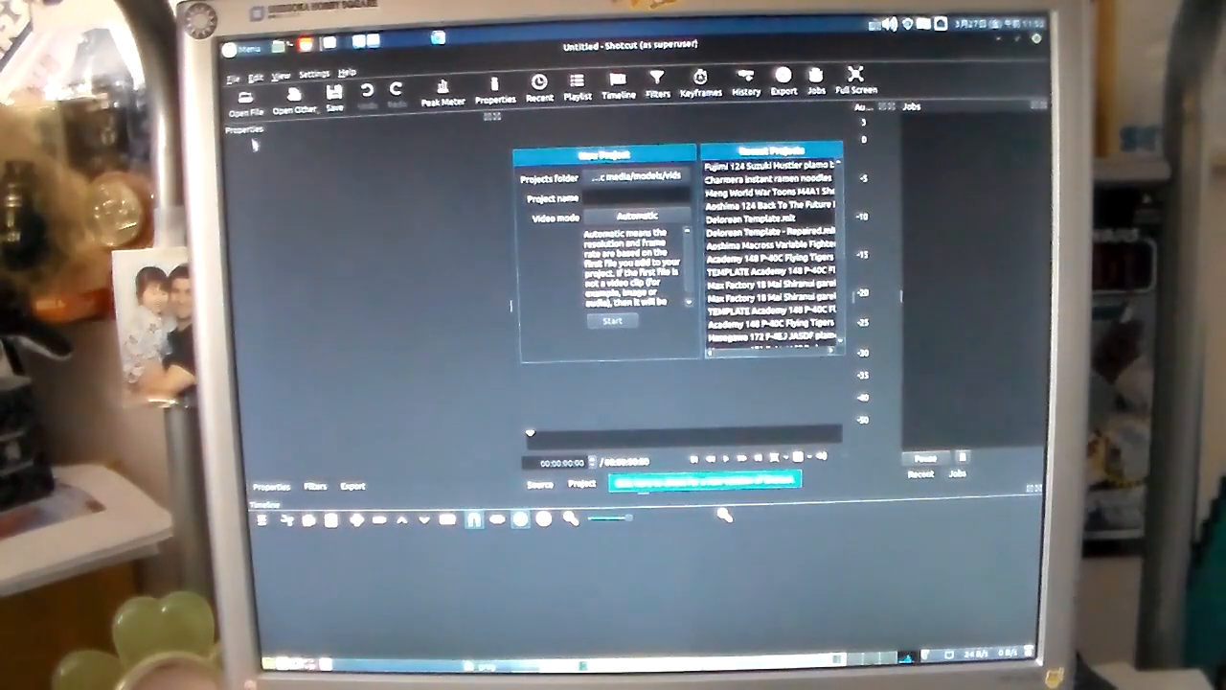
- Open the Computer place from the panel menu to browse drives in the file manager
left_click(245, 46)
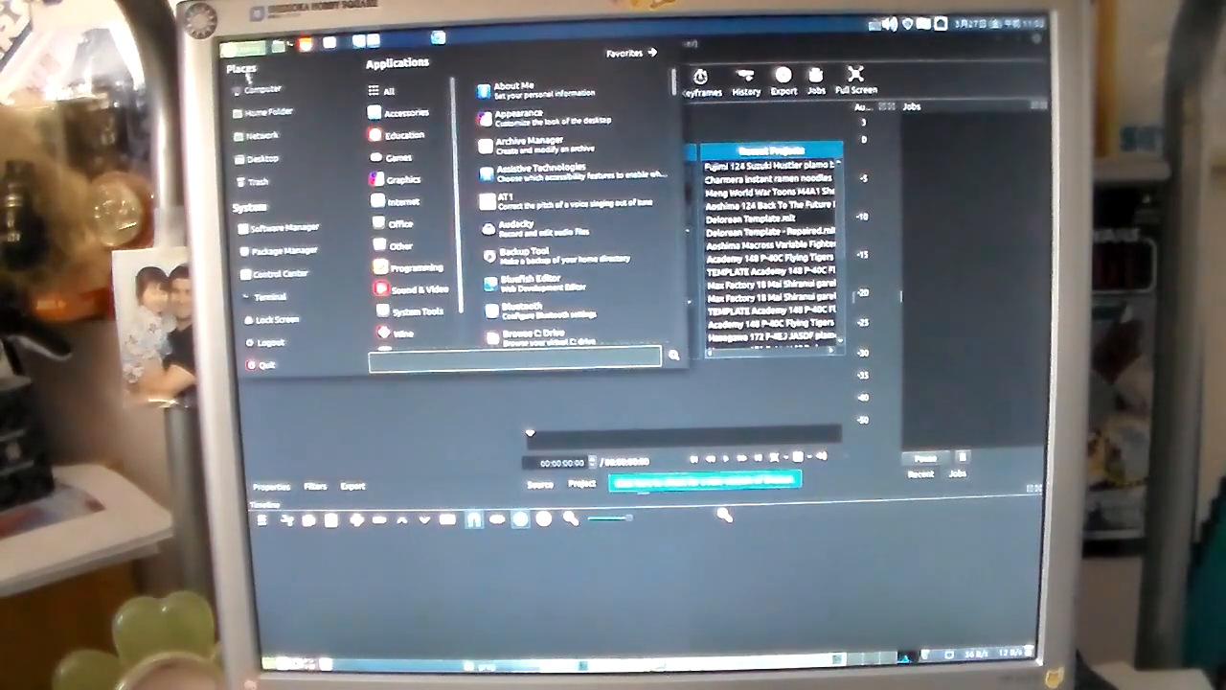
left_click(402, 180)
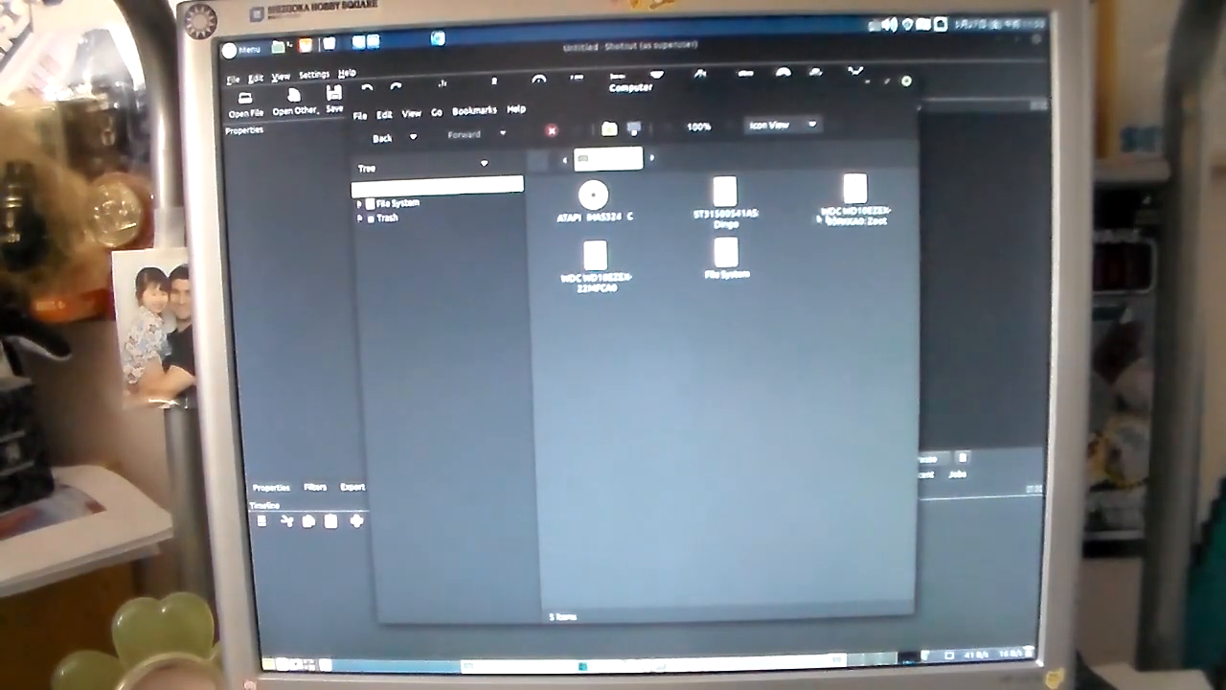
- Browse into the Diego drive and down toward the vids folder
left_click(724, 189)
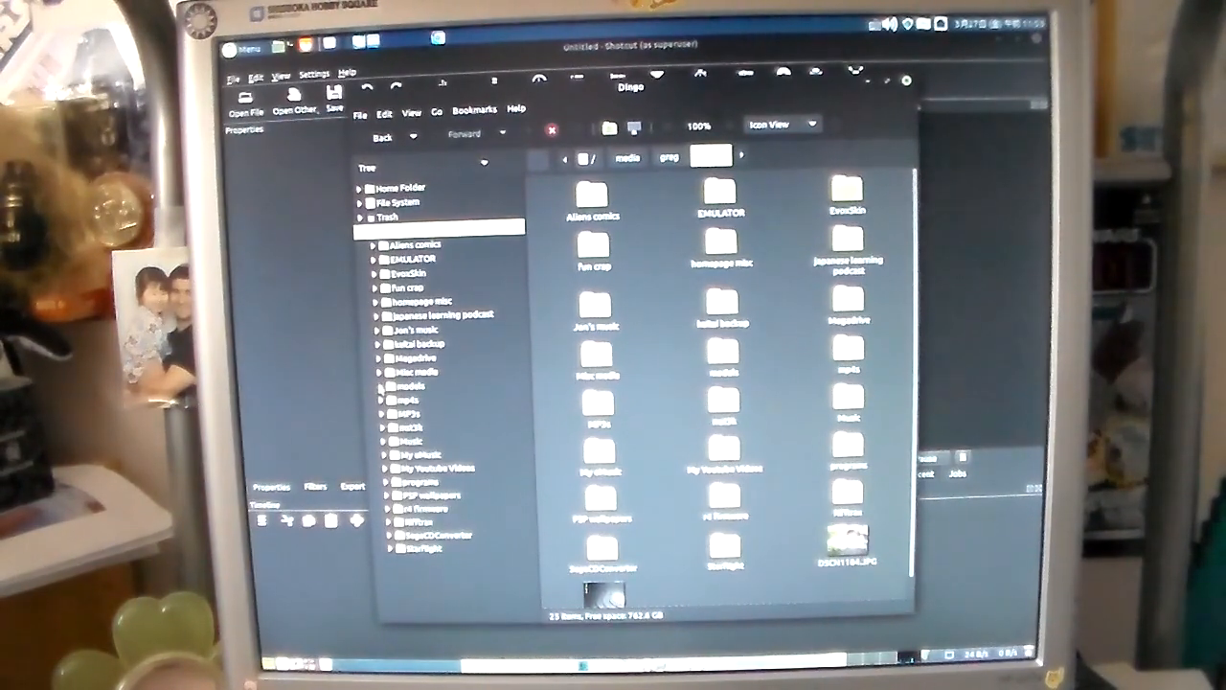
left_click(381, 388)
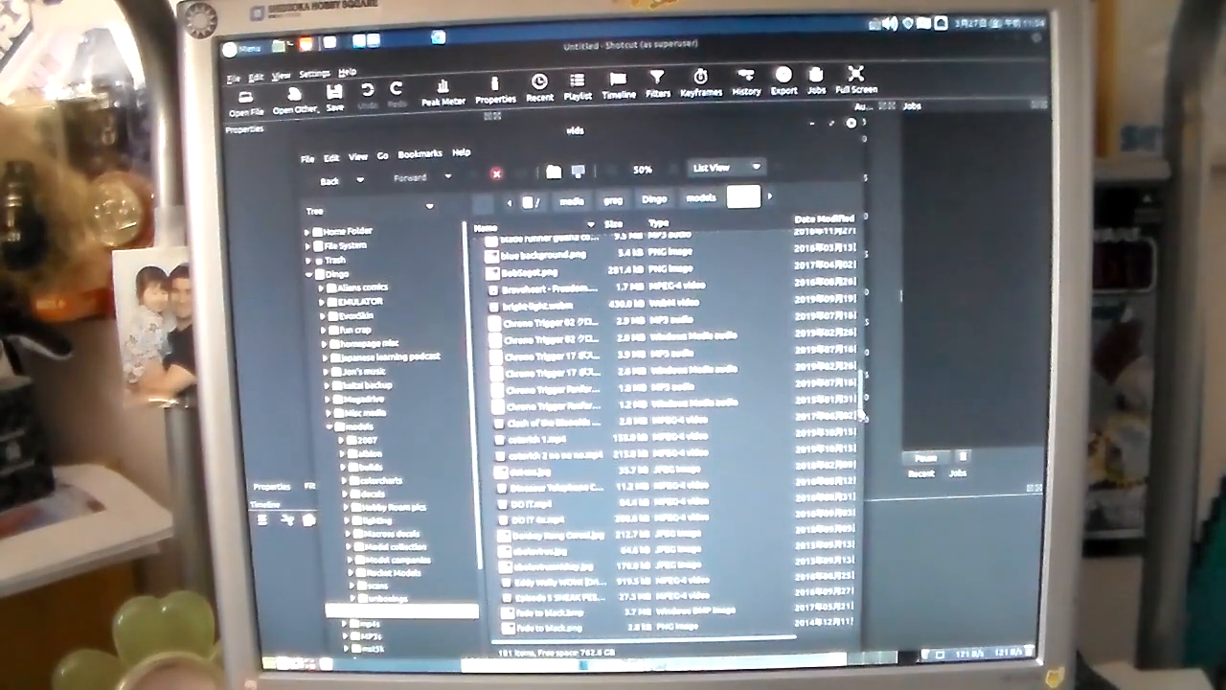
- Locate fade to white.png in the vids list and open it as a timeline clip
scroll("down", 3)
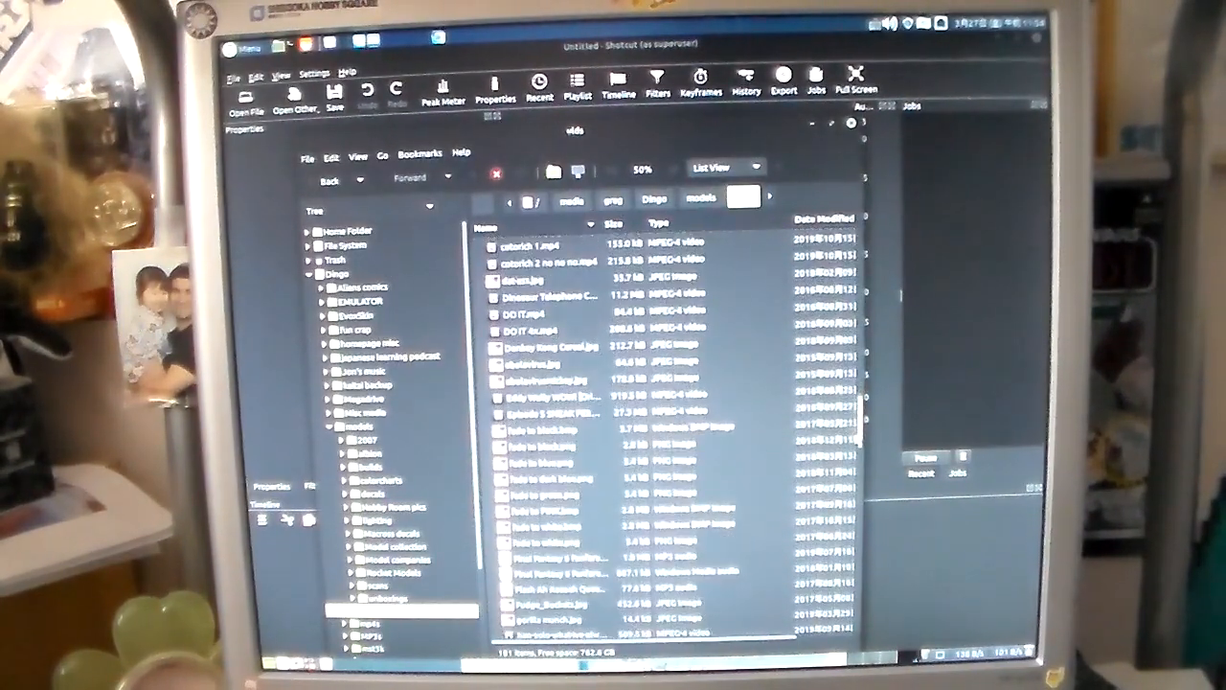
scroll("down", 3)
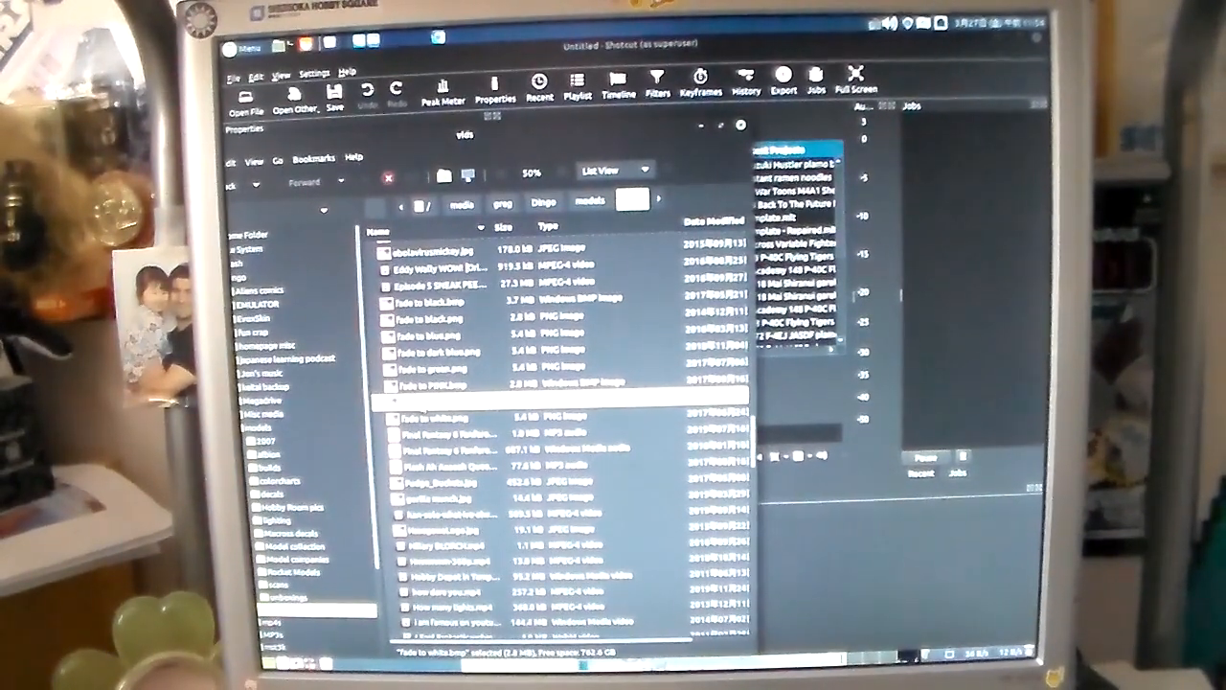
left_click(450, 397)
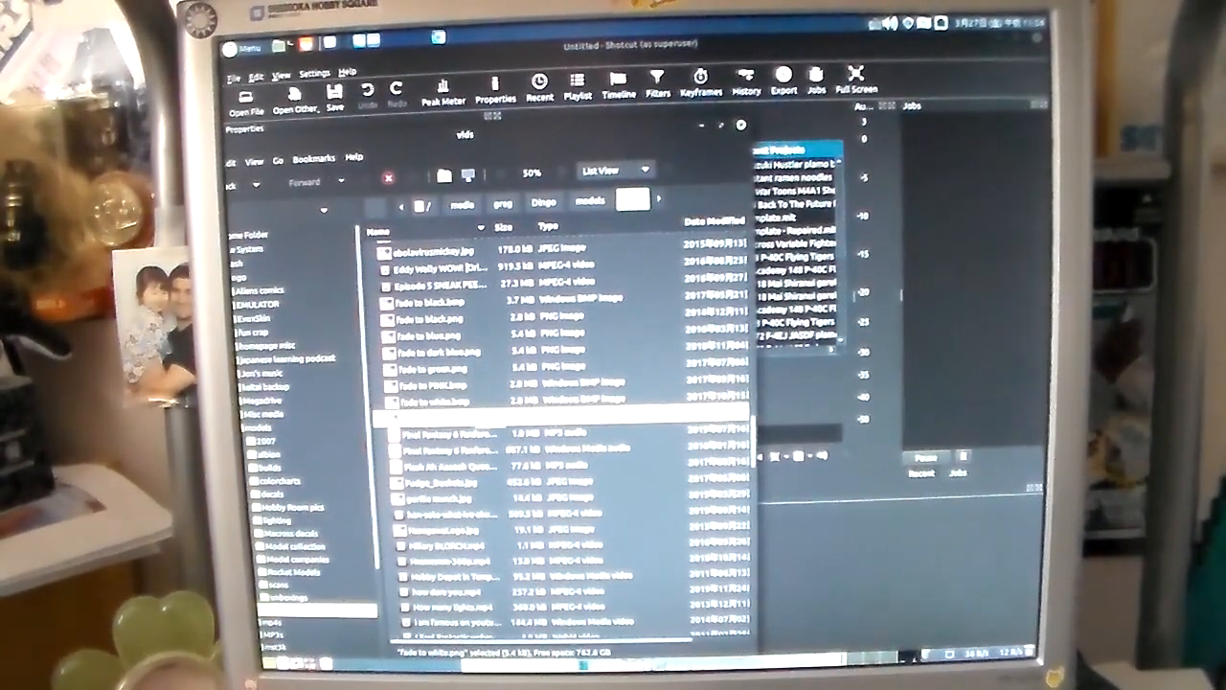
double_click(429, 398)
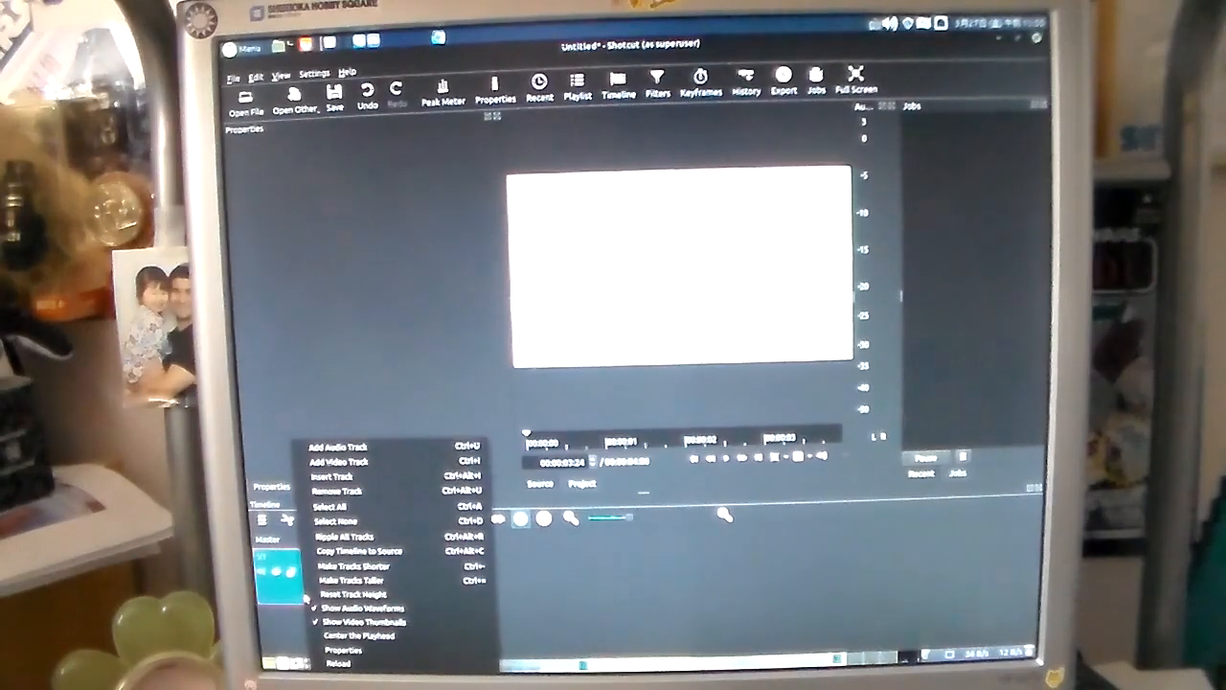
mouse_move(355, 594)
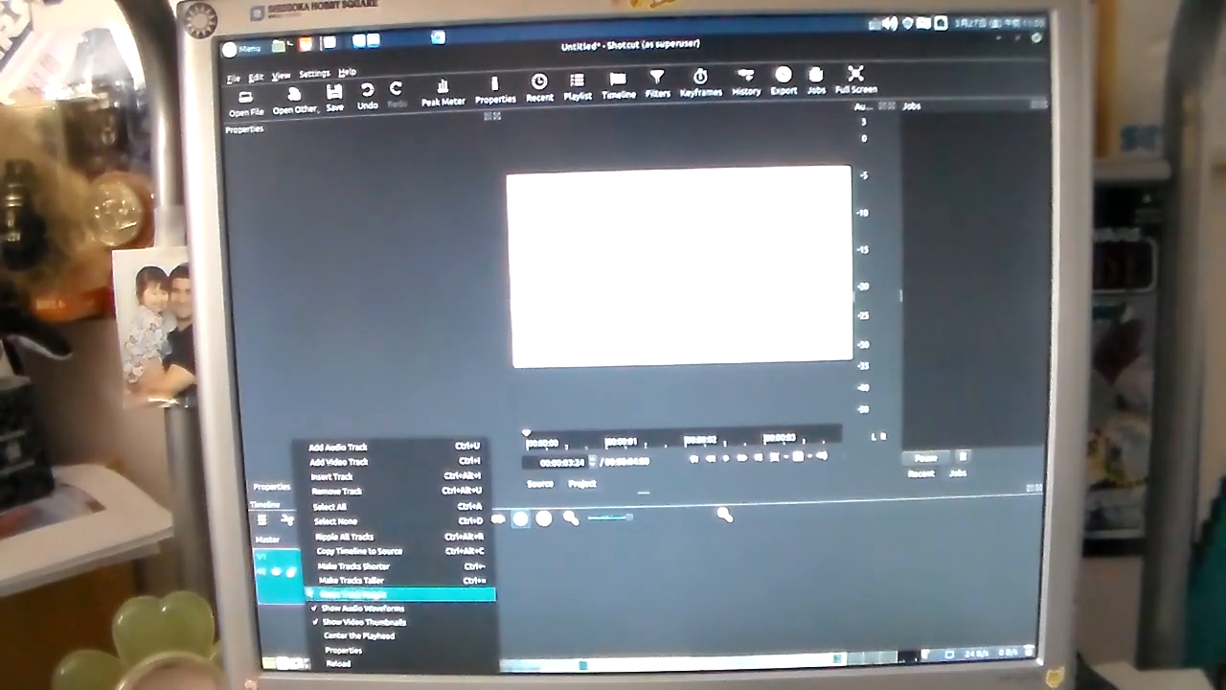
mouse_move(384, 459)
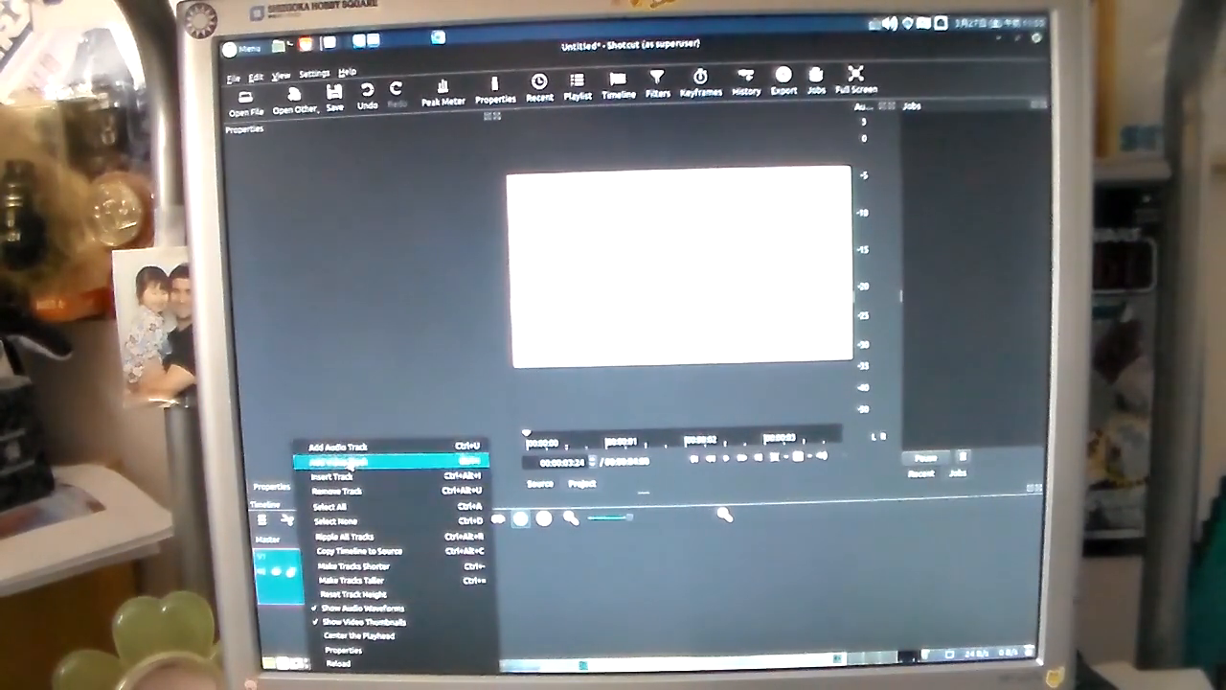
- Add a second video track from the timeline track header menu
left_click(338, 446)
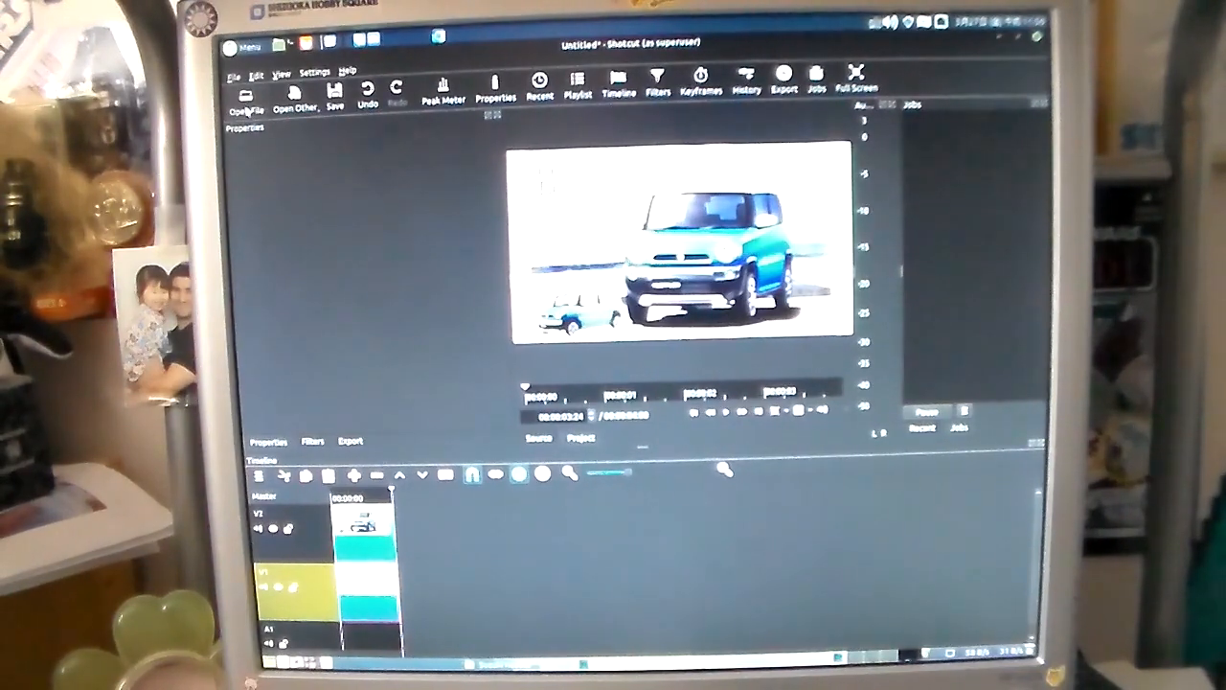
- Load The Railway Children MP3 track from the Music folder into the Source player
left_click(245, 86)
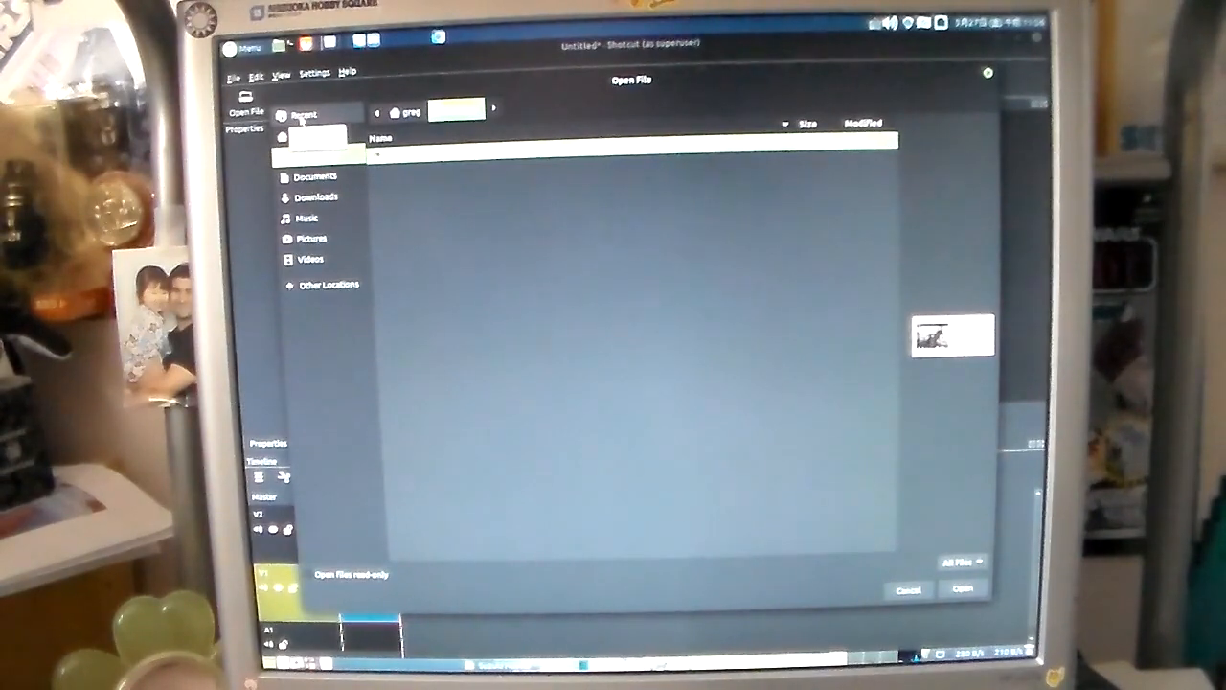
left_click(302, 134)
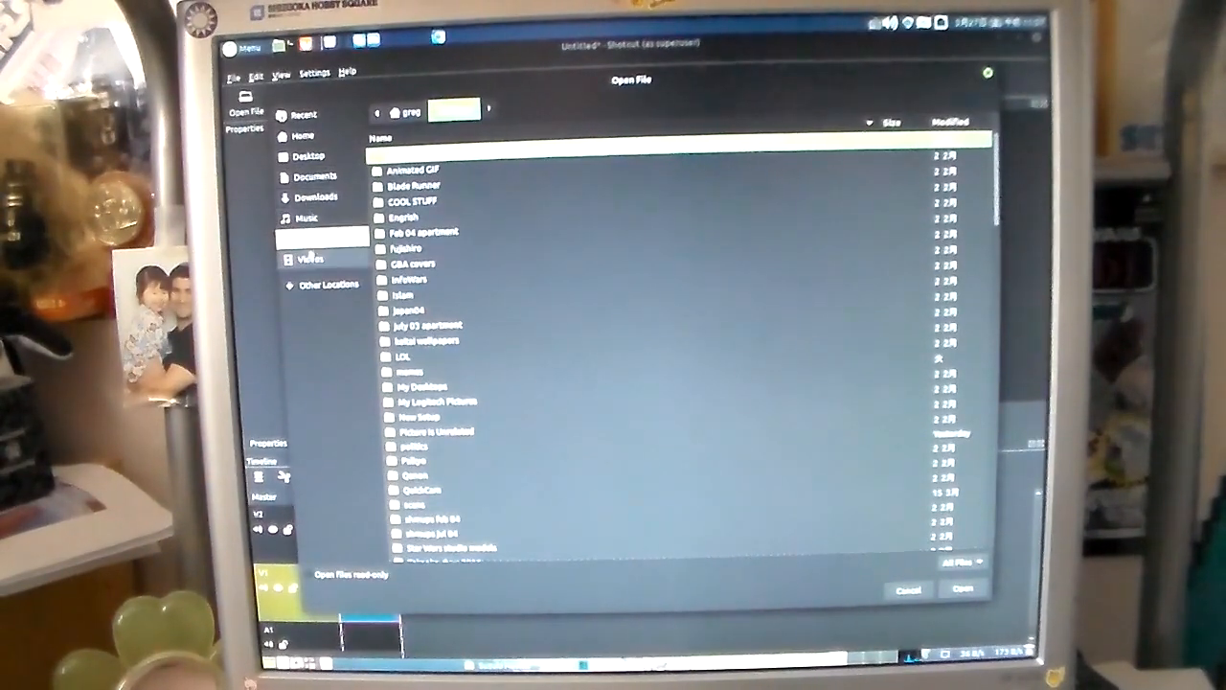
left_click(303, 219)
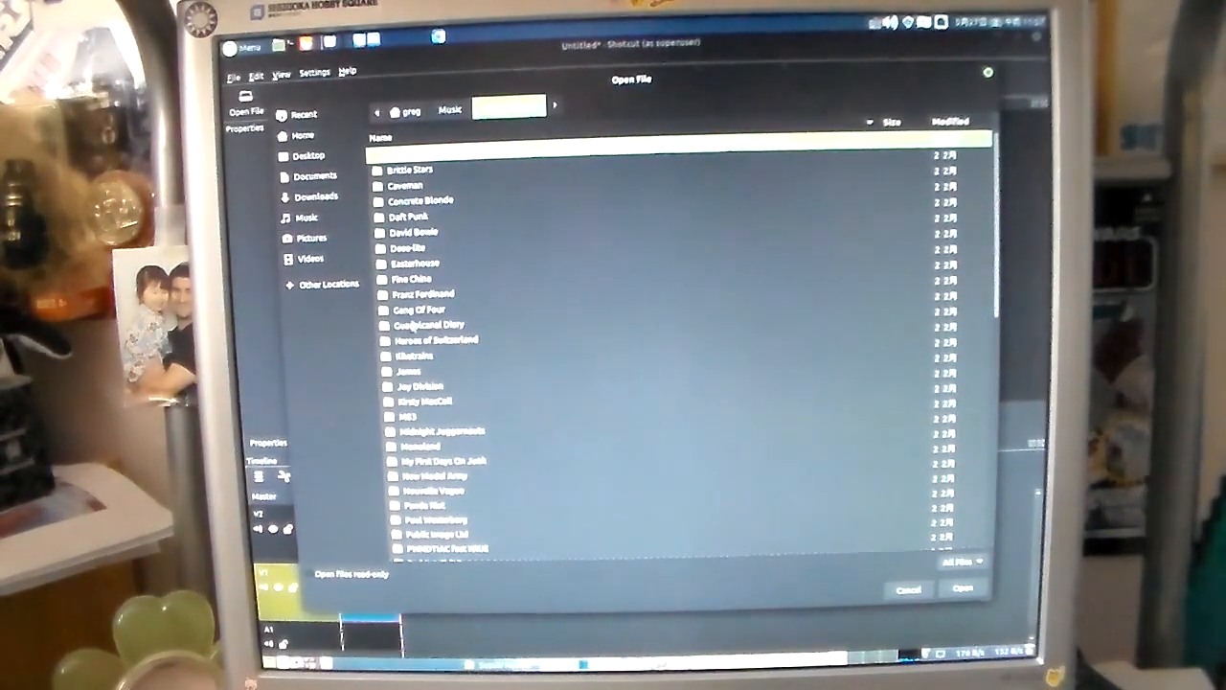
scroll("down", 3)
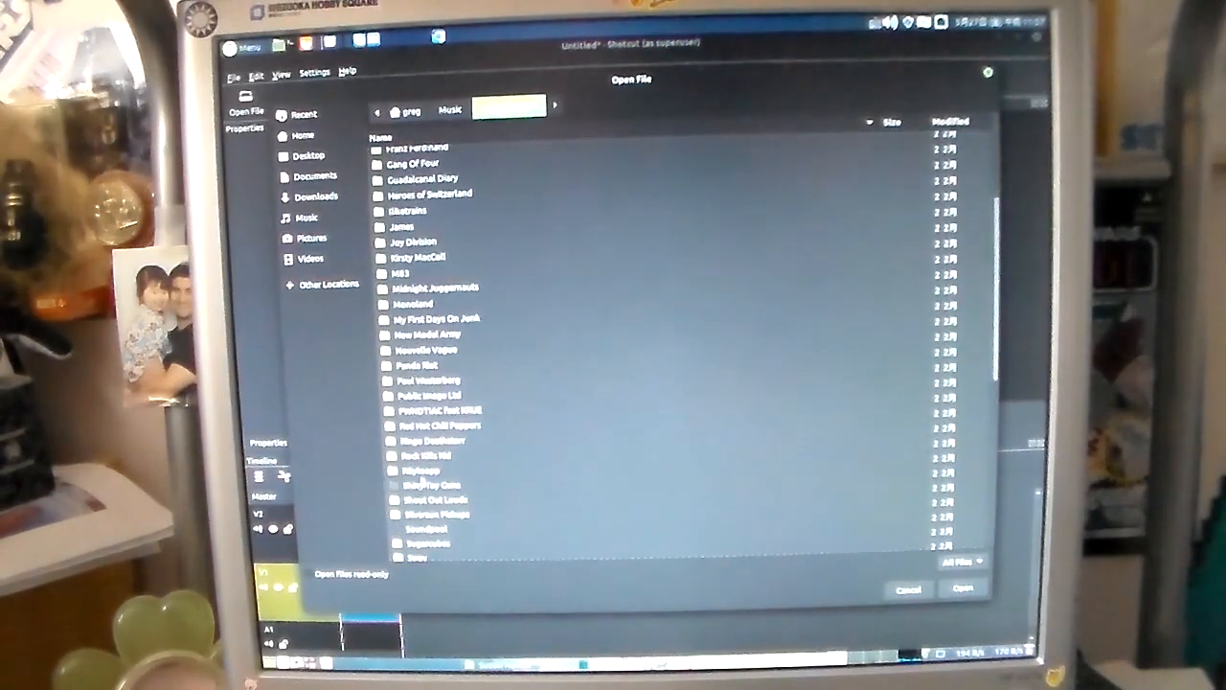
scroll("down", 3)
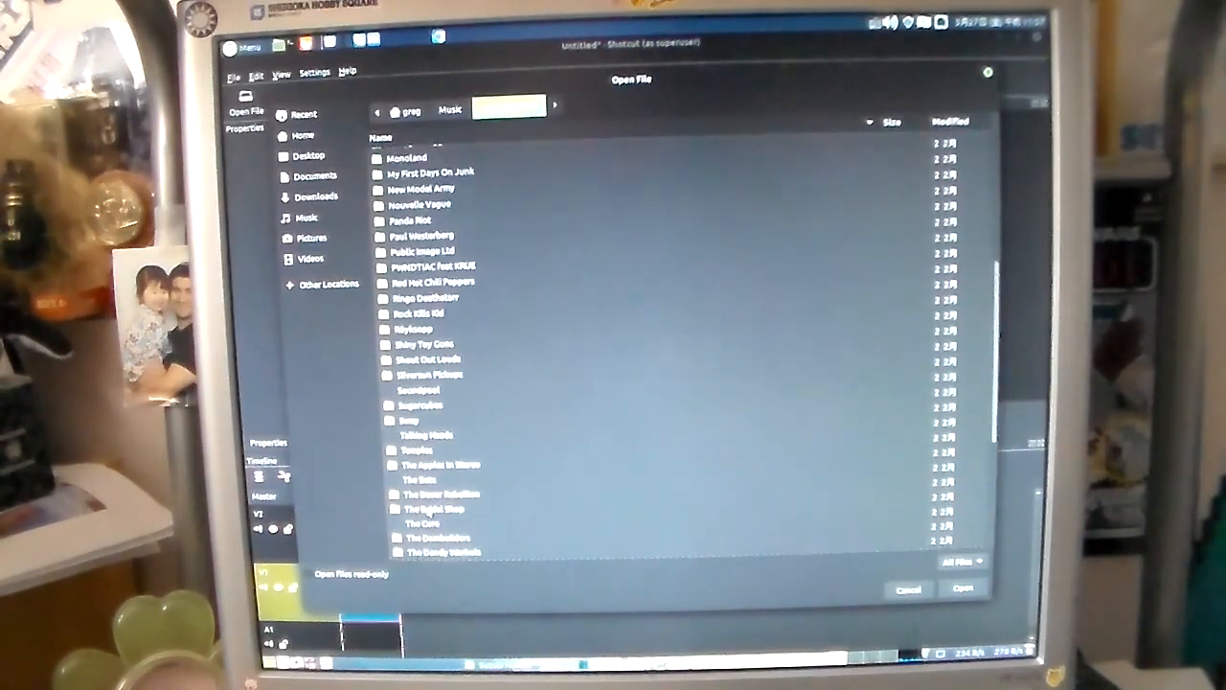
scroll("down", 3)
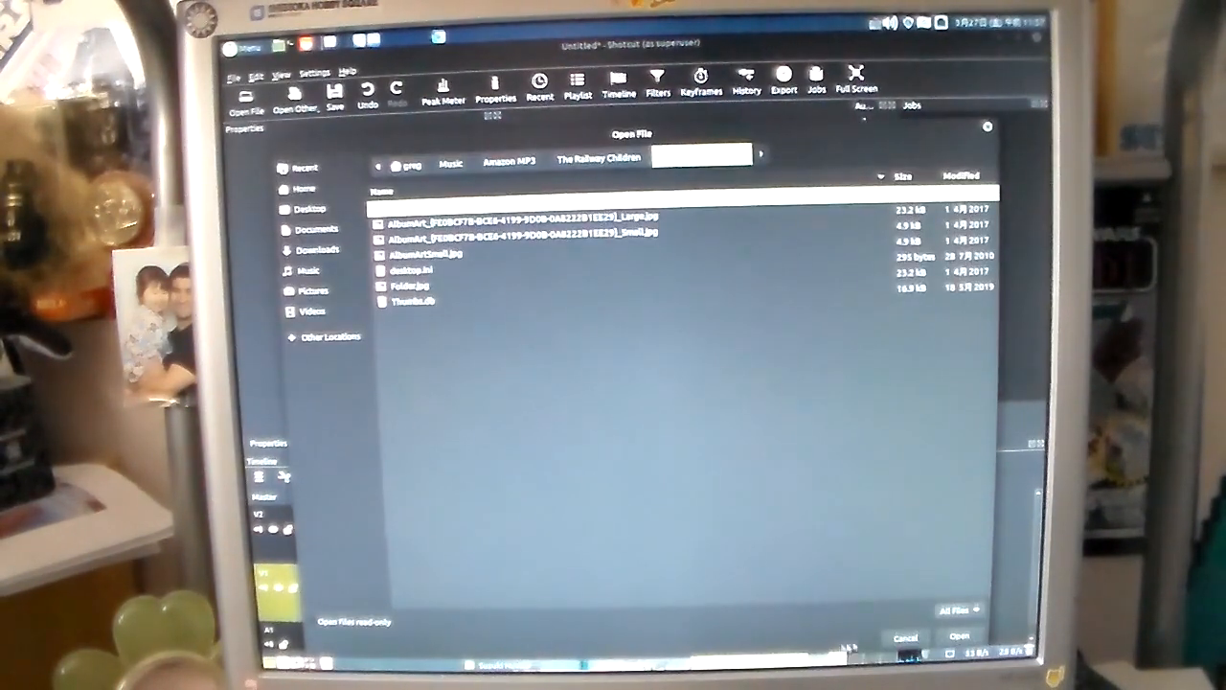
left_click(958, 636)
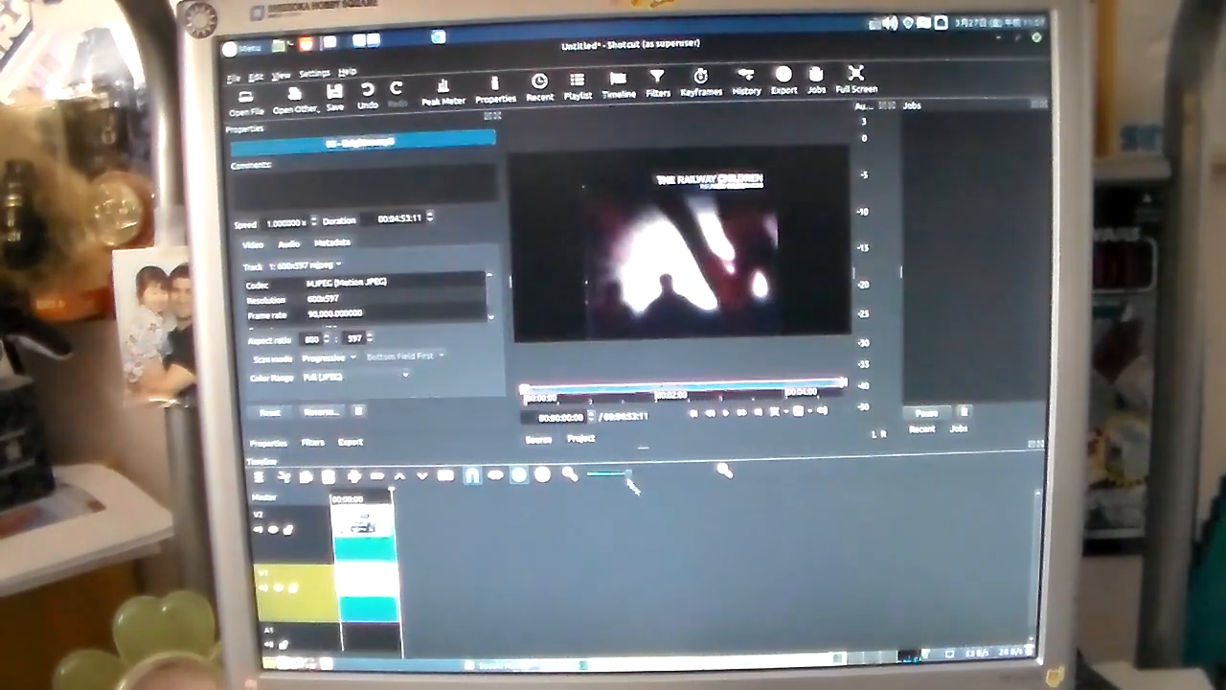
left_click(725, 414)
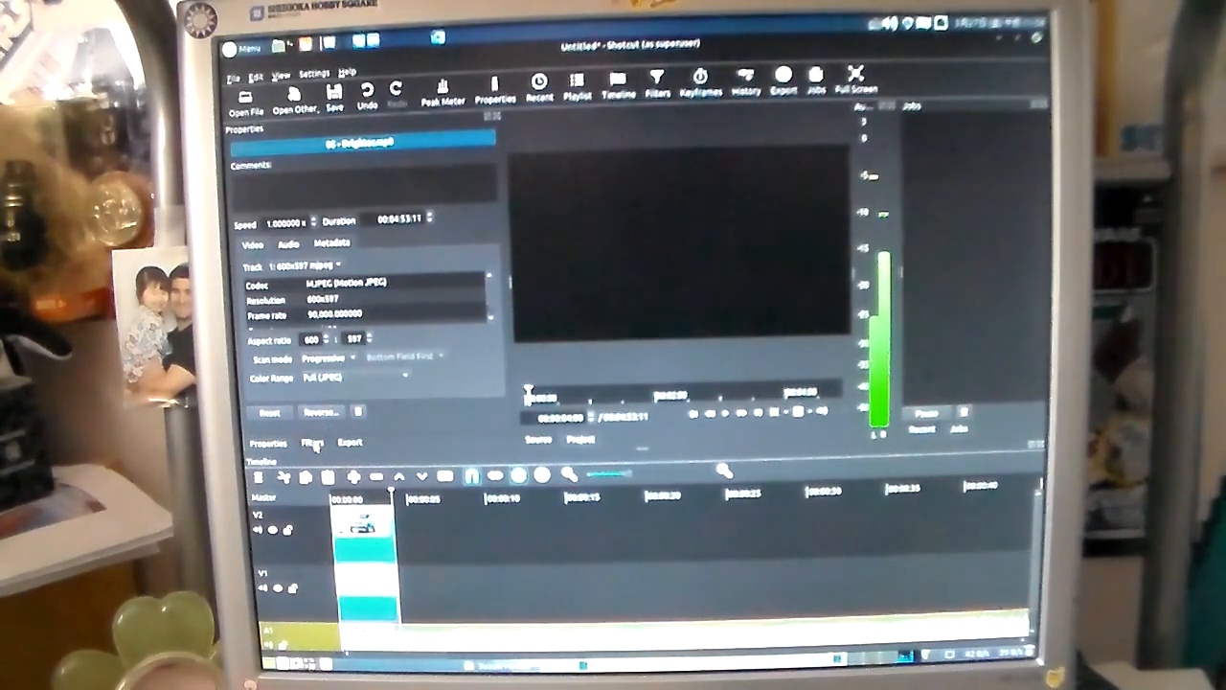
- Browse the Video and Favorite filter lists and place the car photo on track V1
left_click(313, 443)
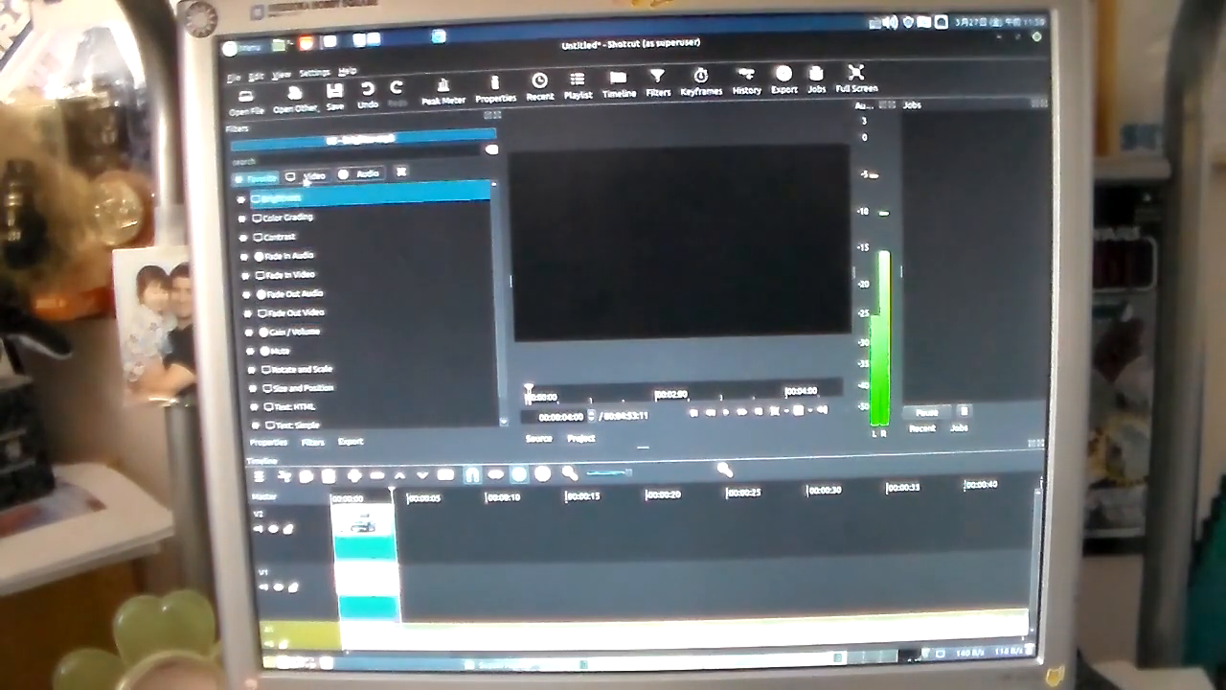
left_click(311, 172)
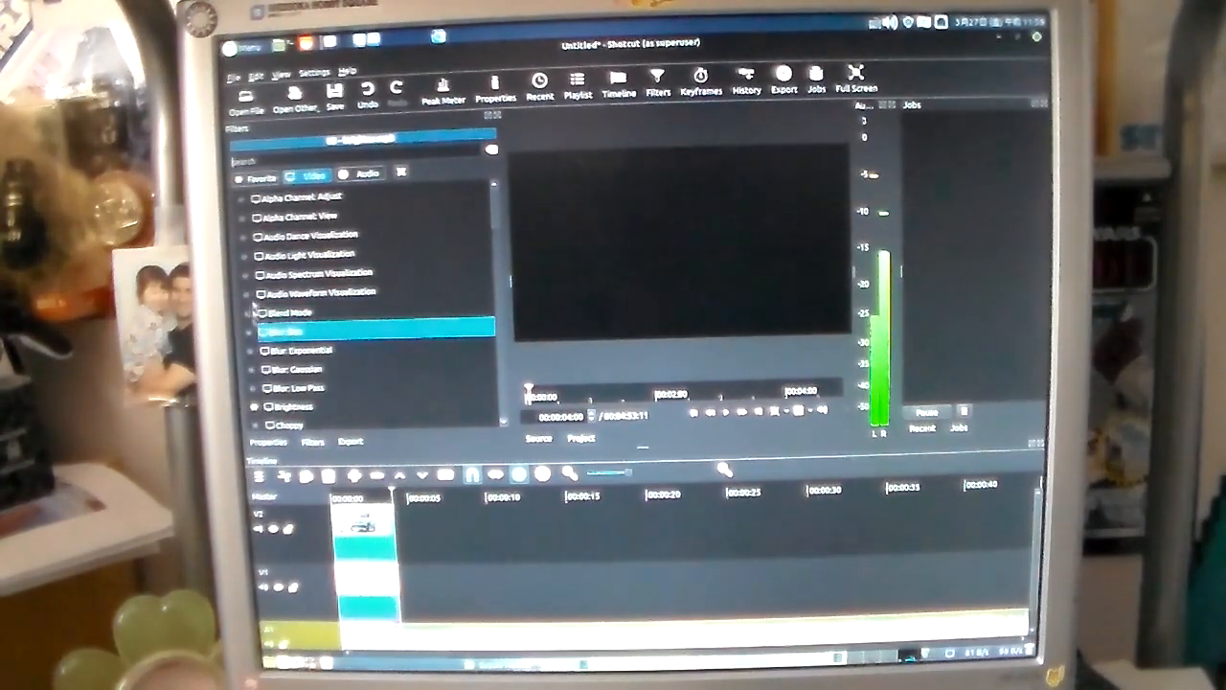
left_click(261, 176)
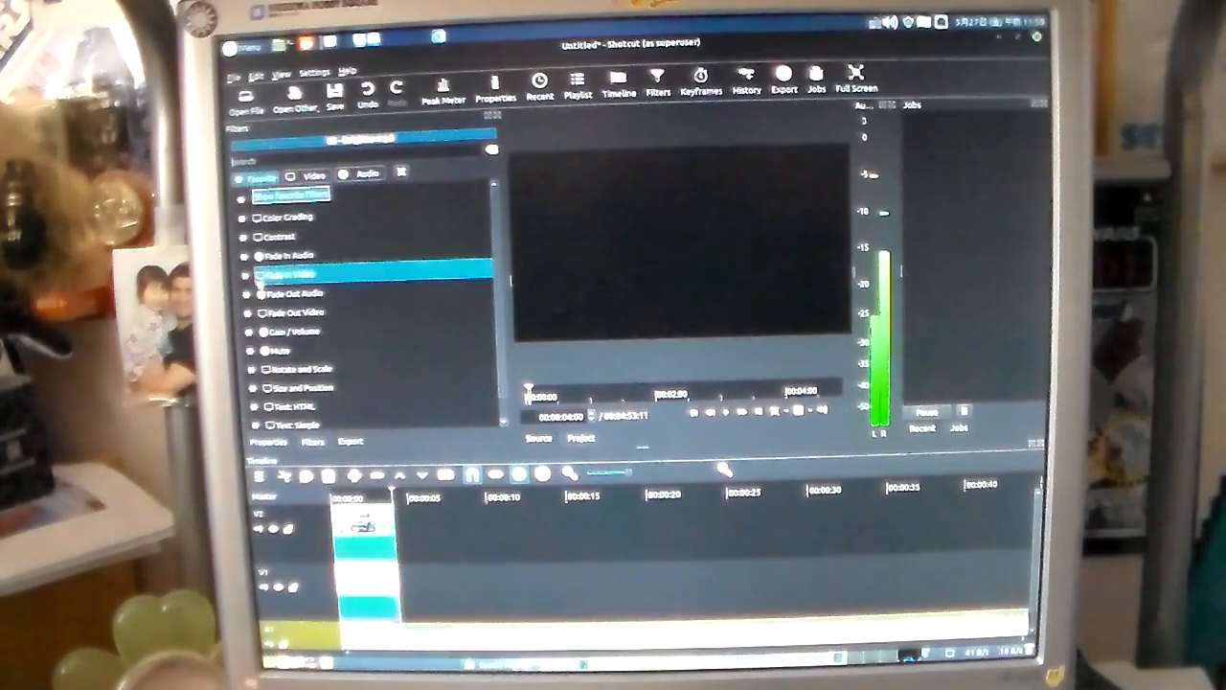
left_click(306, 331)
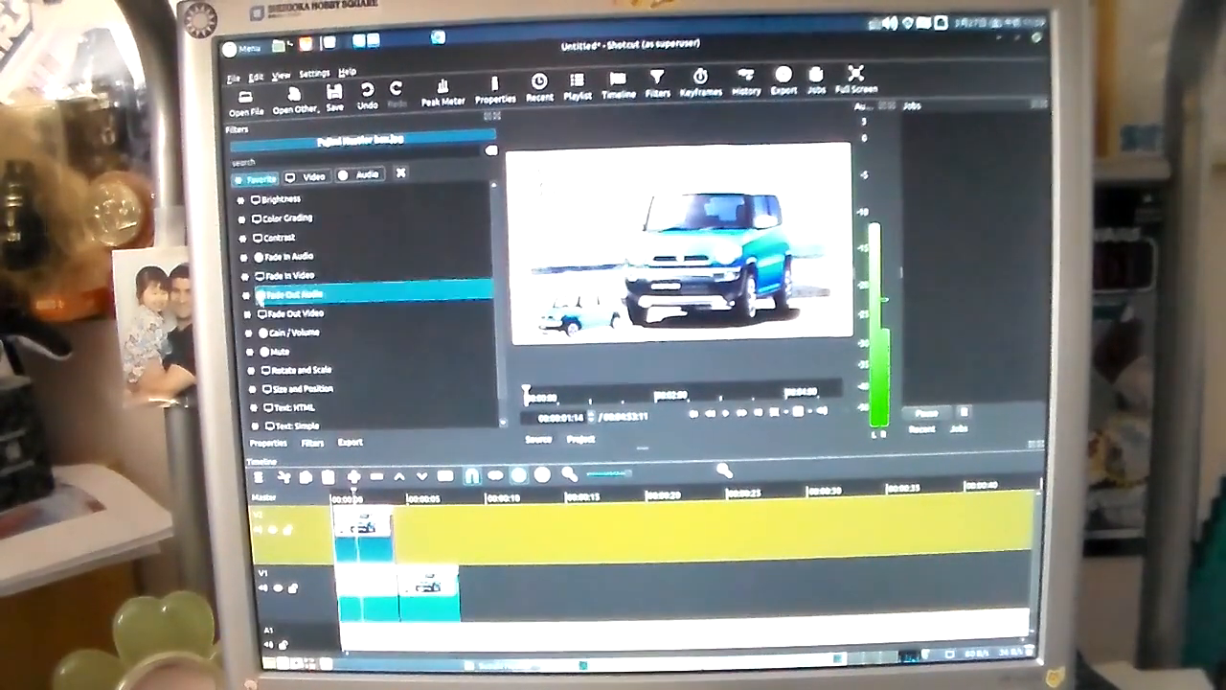
- Select the car photo clip so its filter shrinks it into the top-right corner
left_click(307, 387)
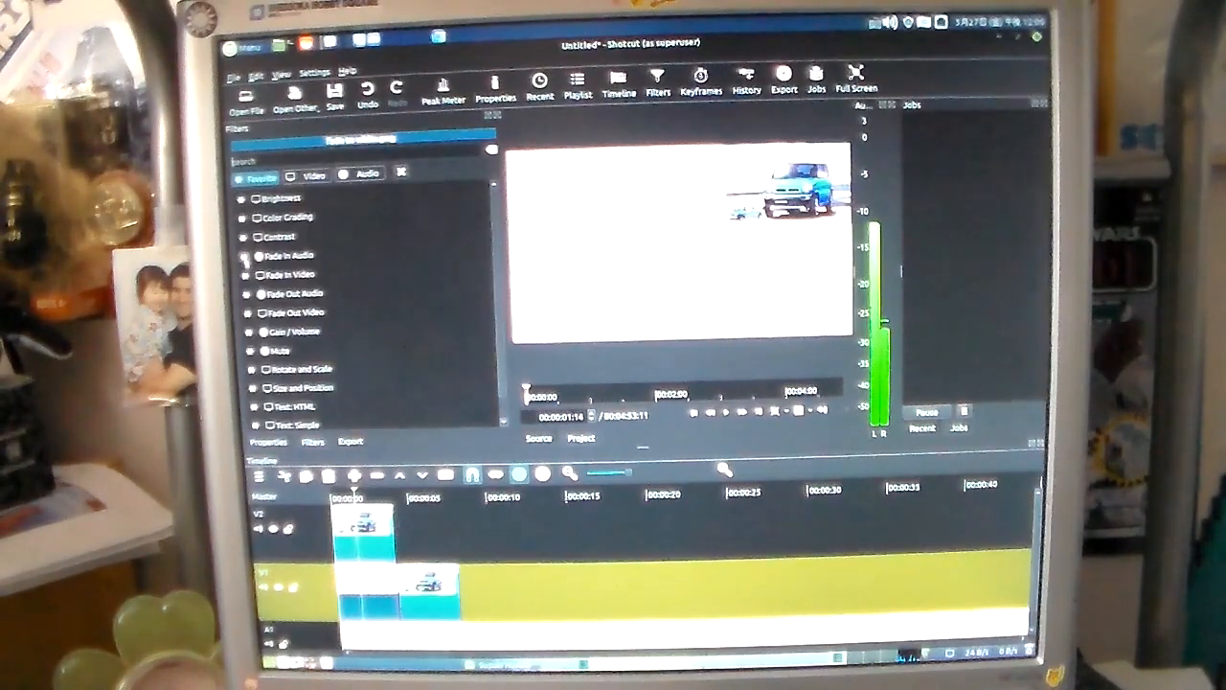
- Add a Text: Simple filter to the car clip and choose its text colour and font
left_click(291, 403)
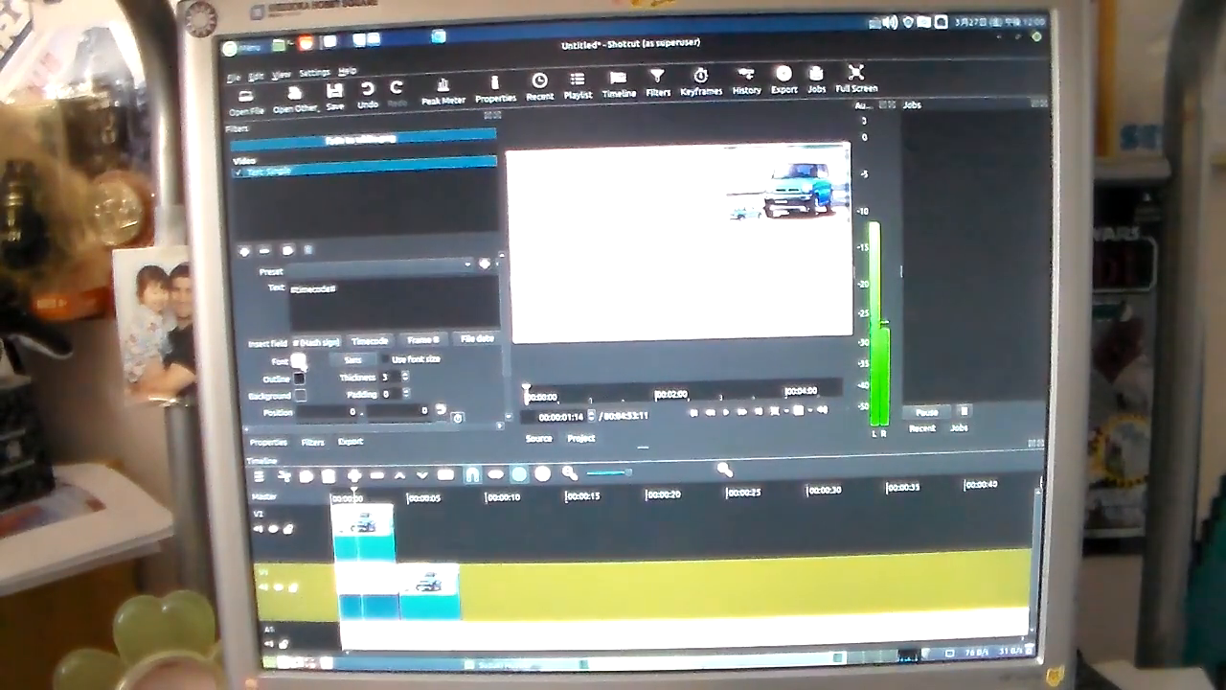
left_click(301, 360)
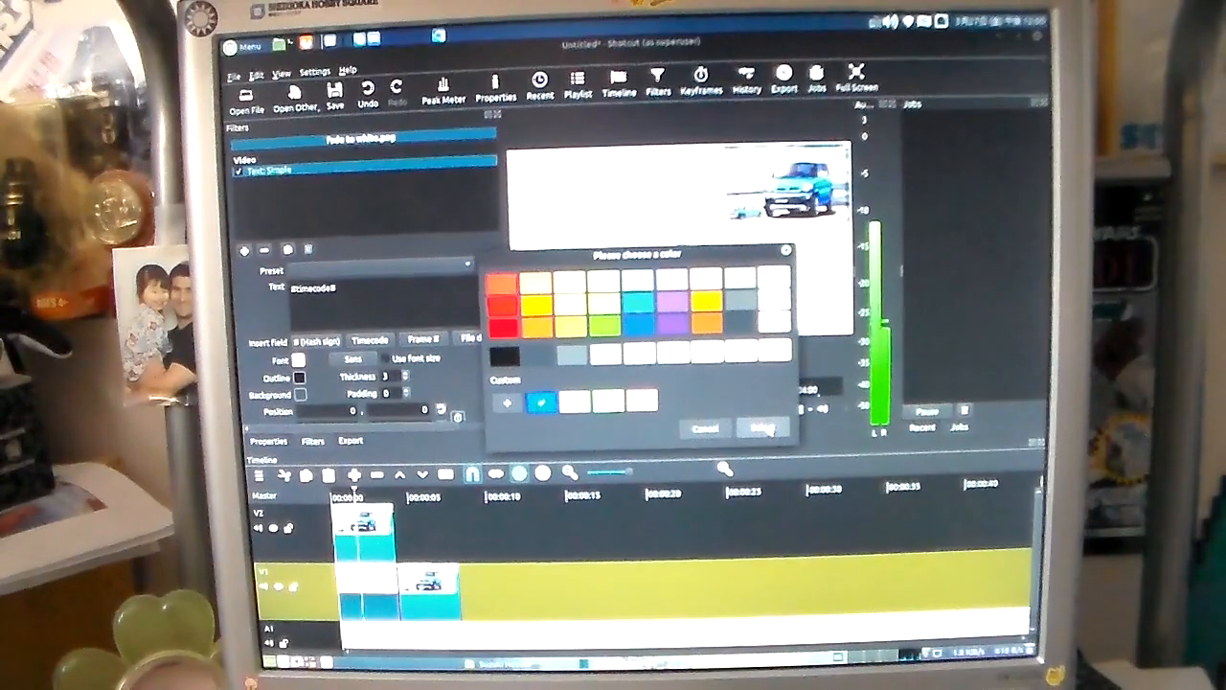
left_click(761, 427)
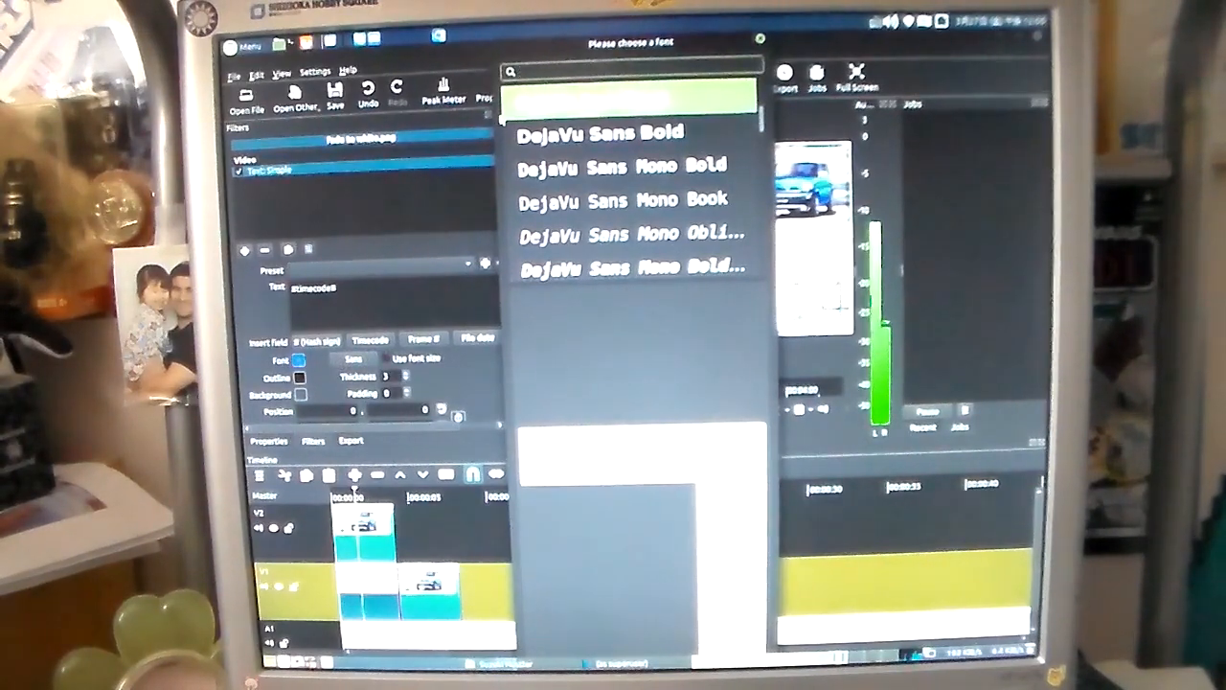
type("aid")
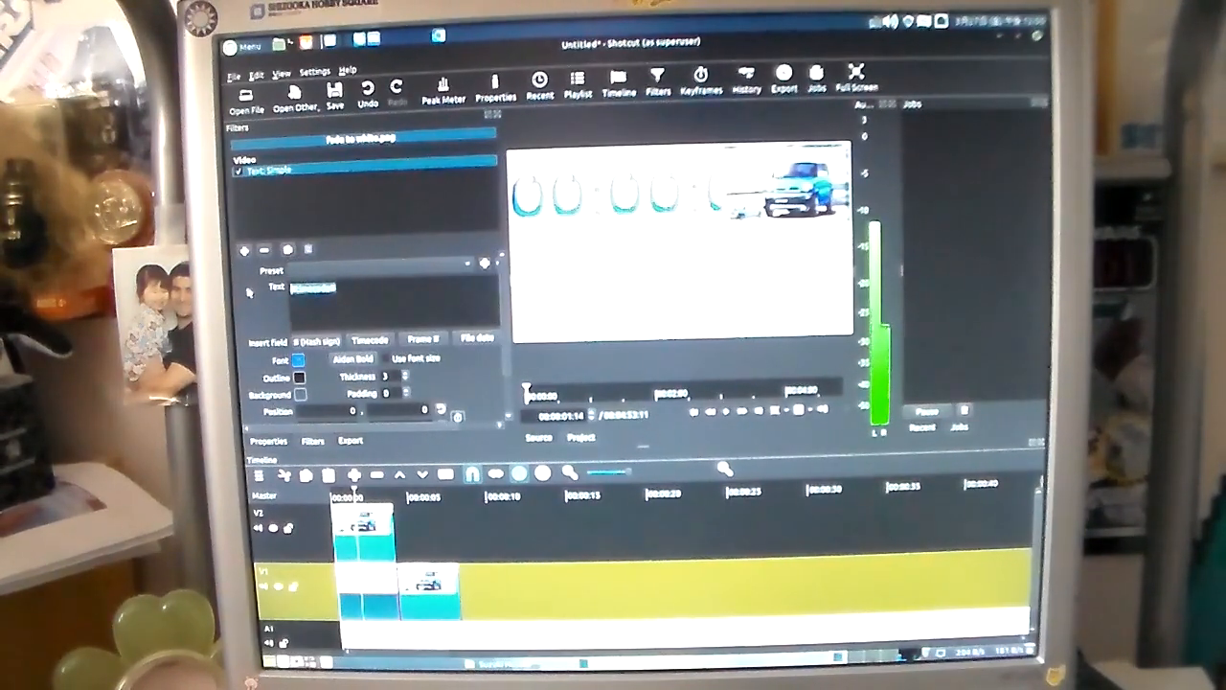
- Enter the three-line caption 1:24, Fujimi, Suzuki Hustler
type("1:24")
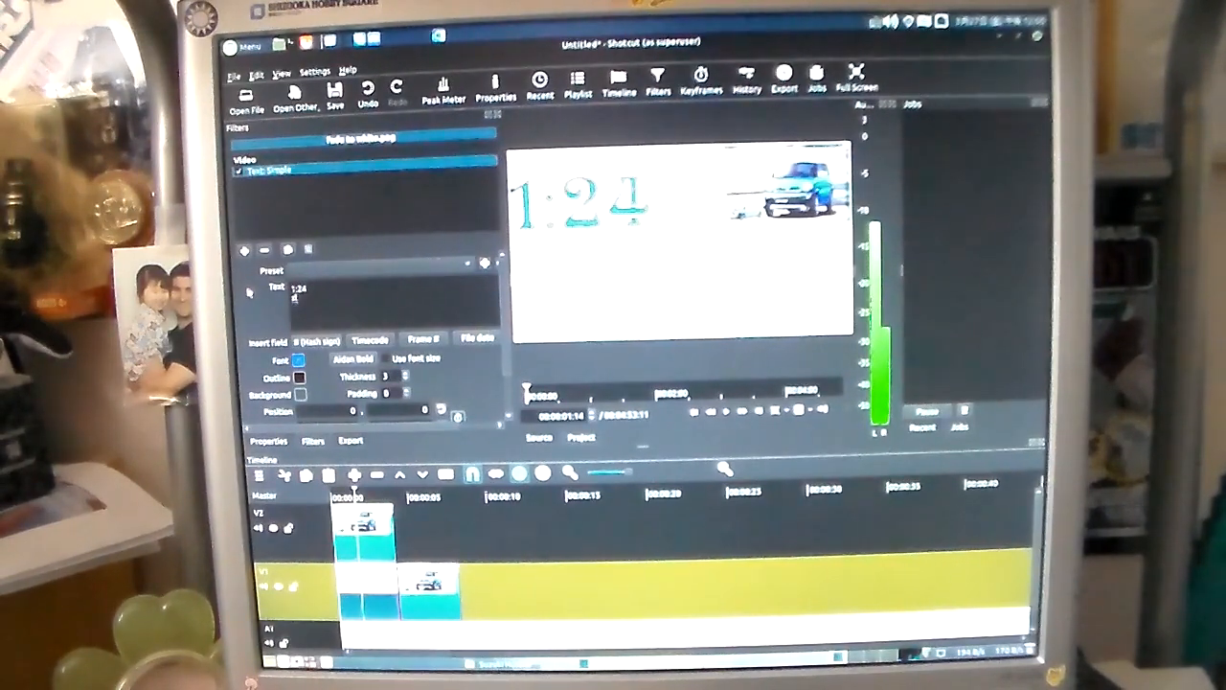
type("Fujimi")
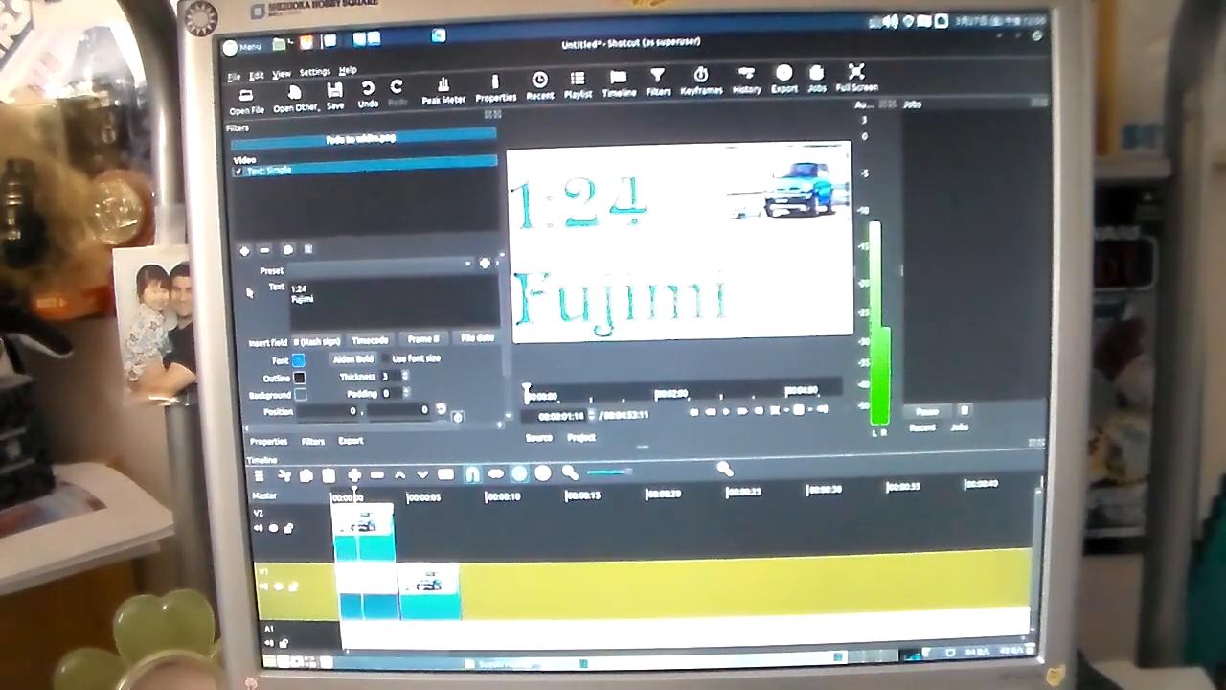
type("Suzuki Hustler")
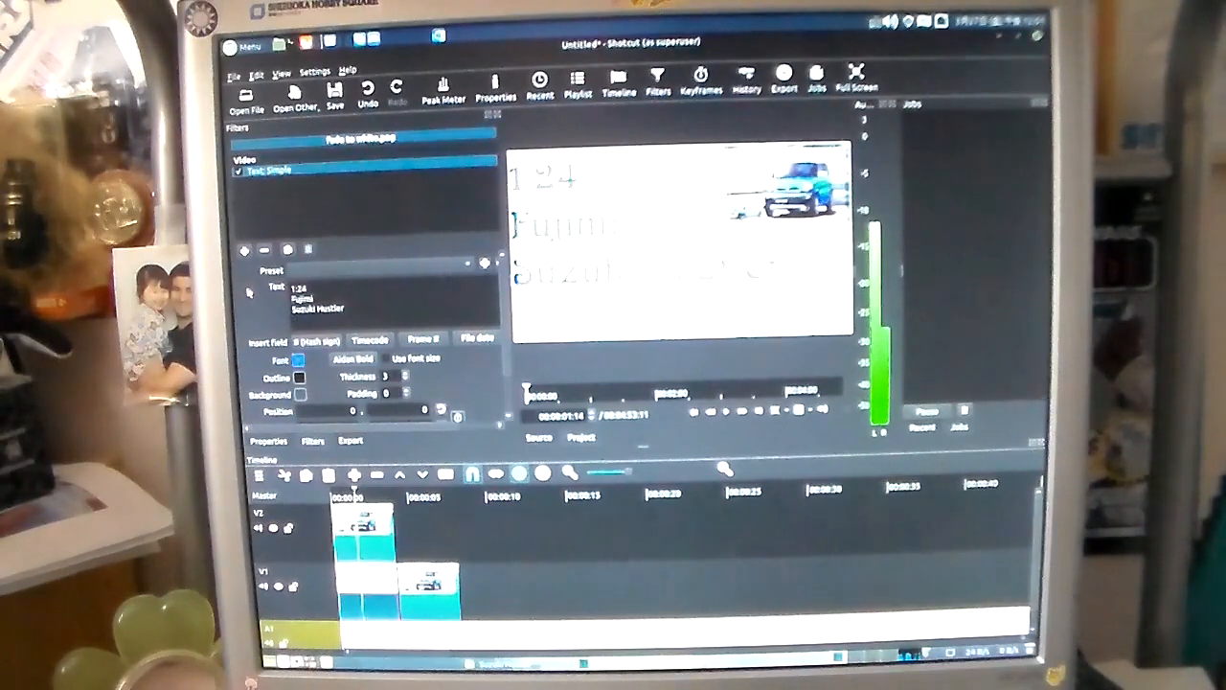
type("piano")
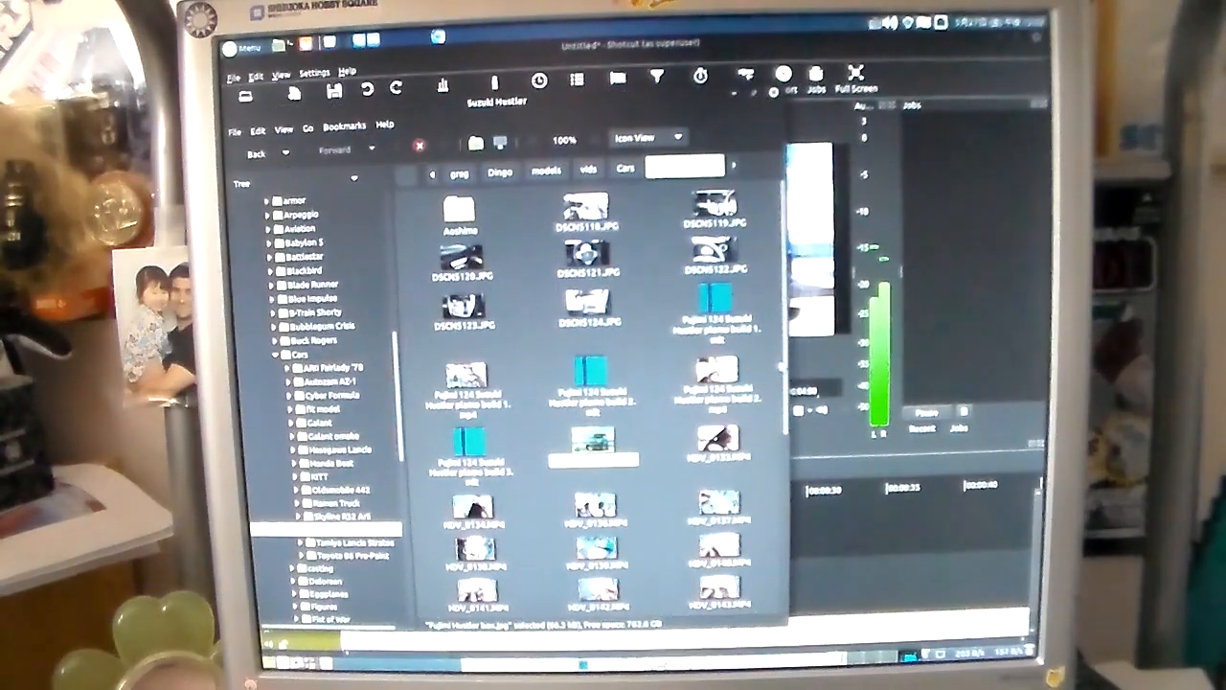
- Scroll through the Suzuki Hustler build photo thumbnails
scroll("down", 3)
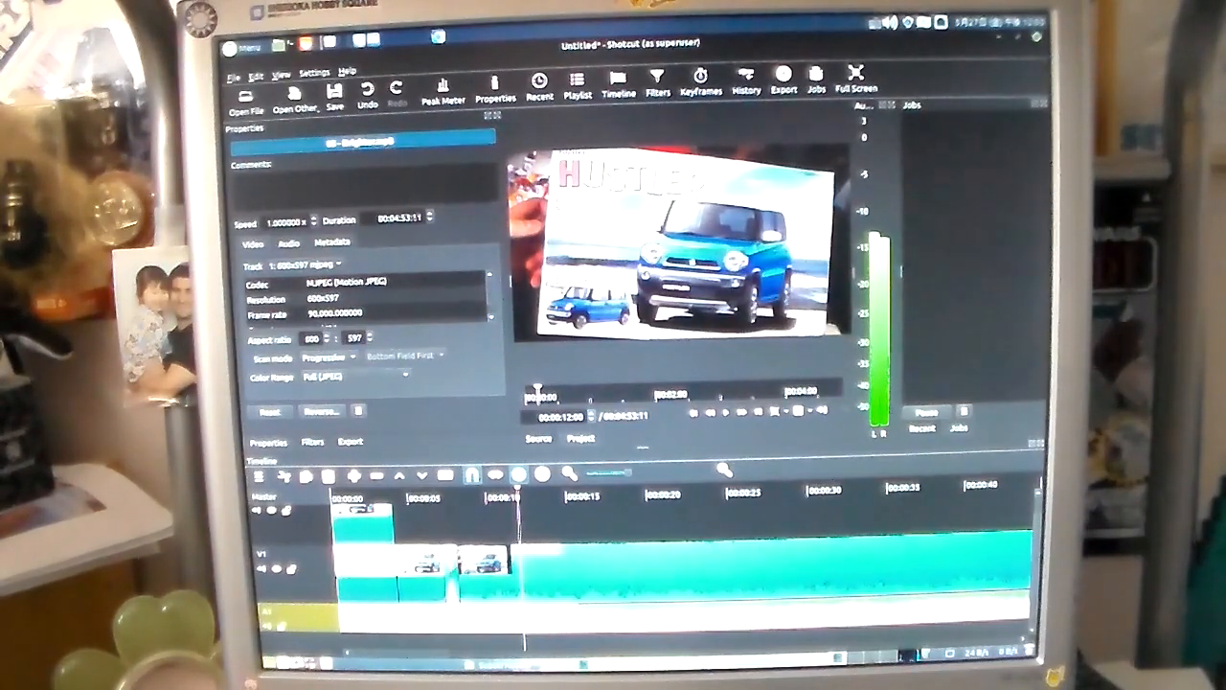
right_click(623, 585)
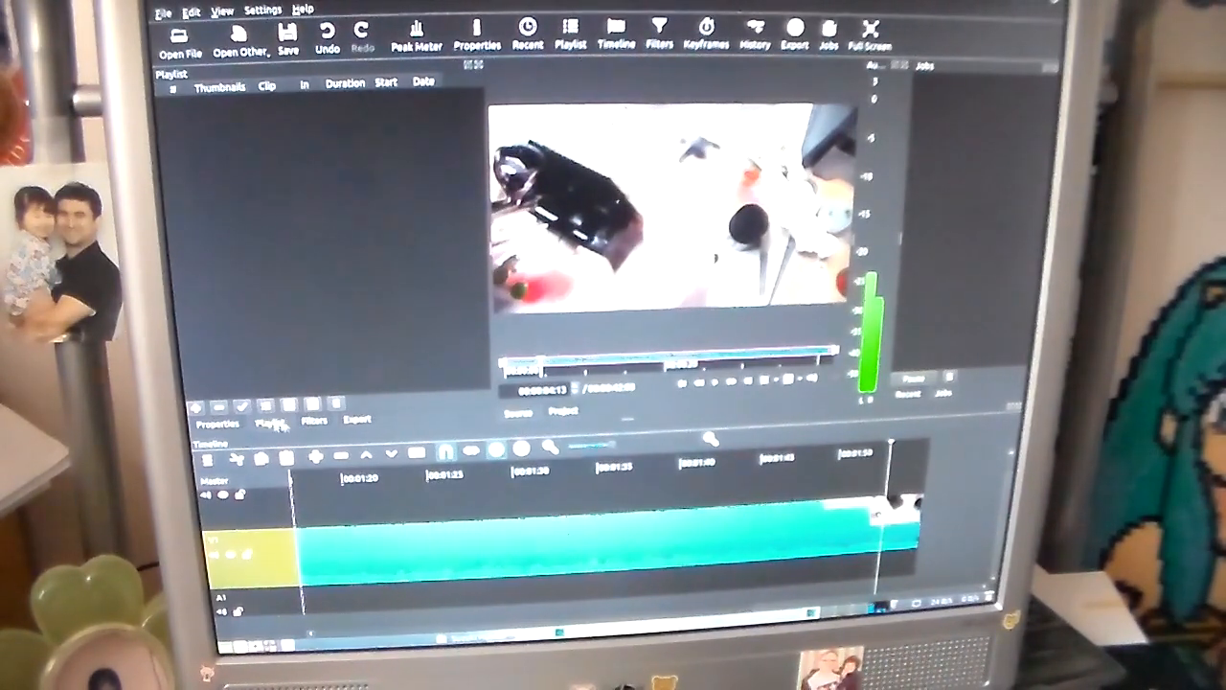
left_click(306, 420)
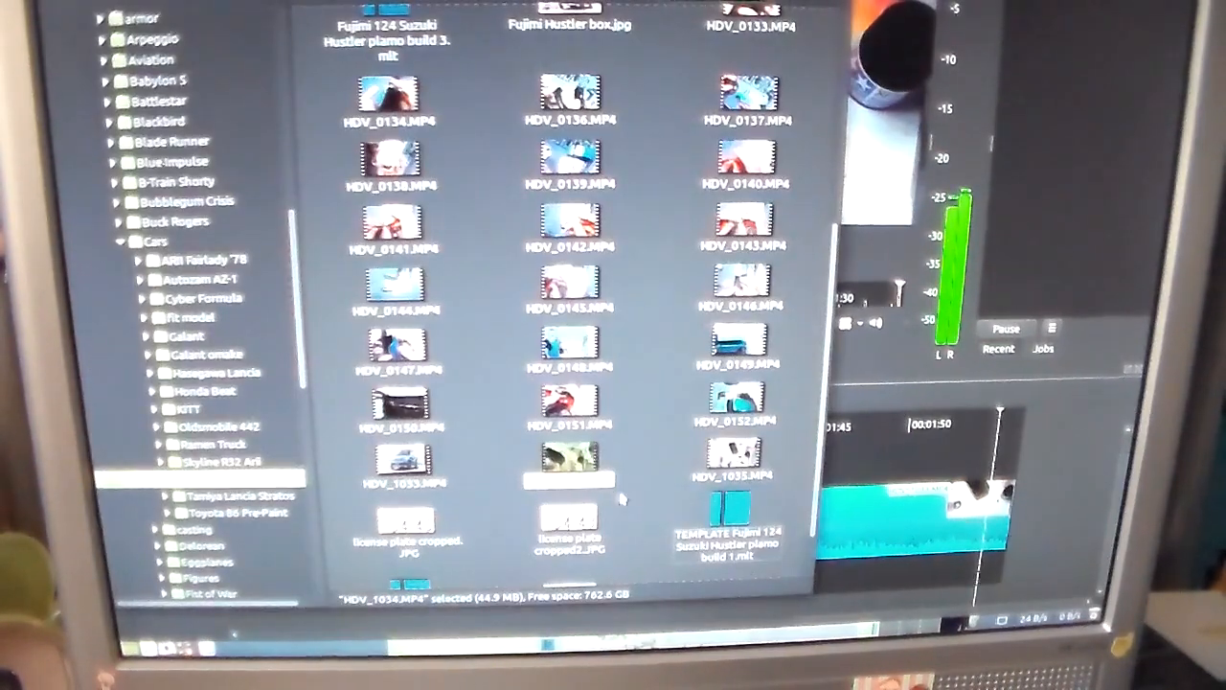
- Open HDV_1034.MP4 to give it a Gain/Volume filter at 4.0 dB
left_click(732, 450)
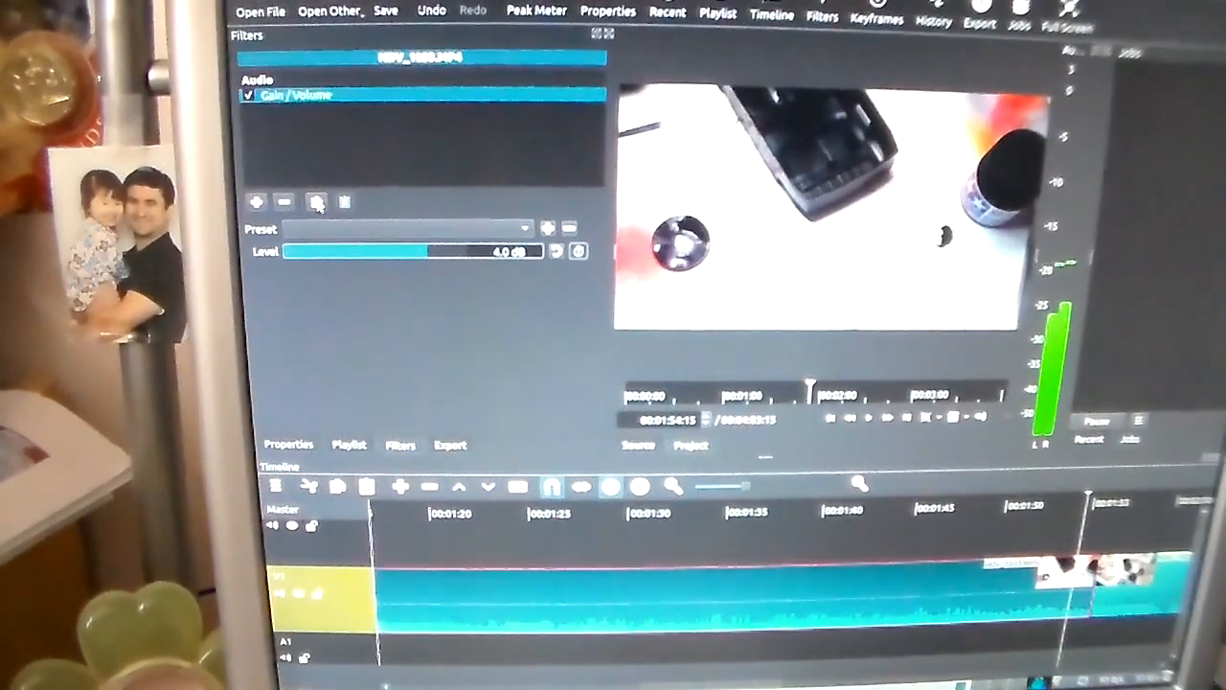
mouse_move(316, 201)
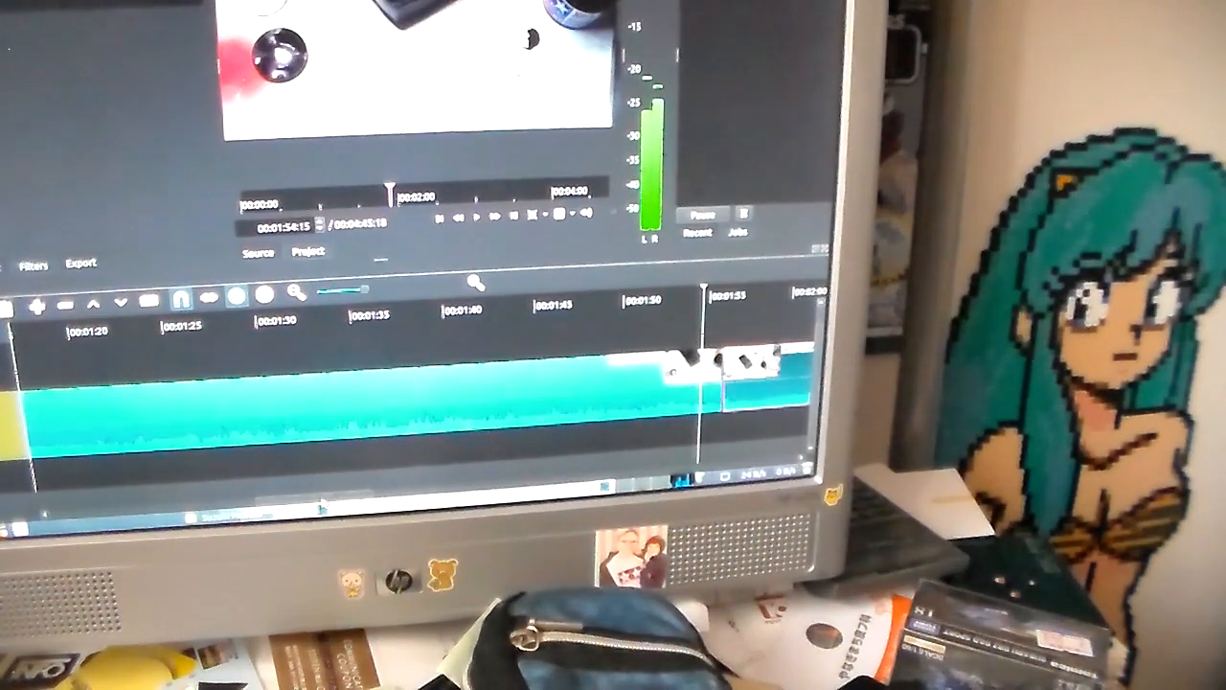
- Select the new transition joining HDV_1034 to the previous clip to show its Dissolve properties
scroll("right", 3)
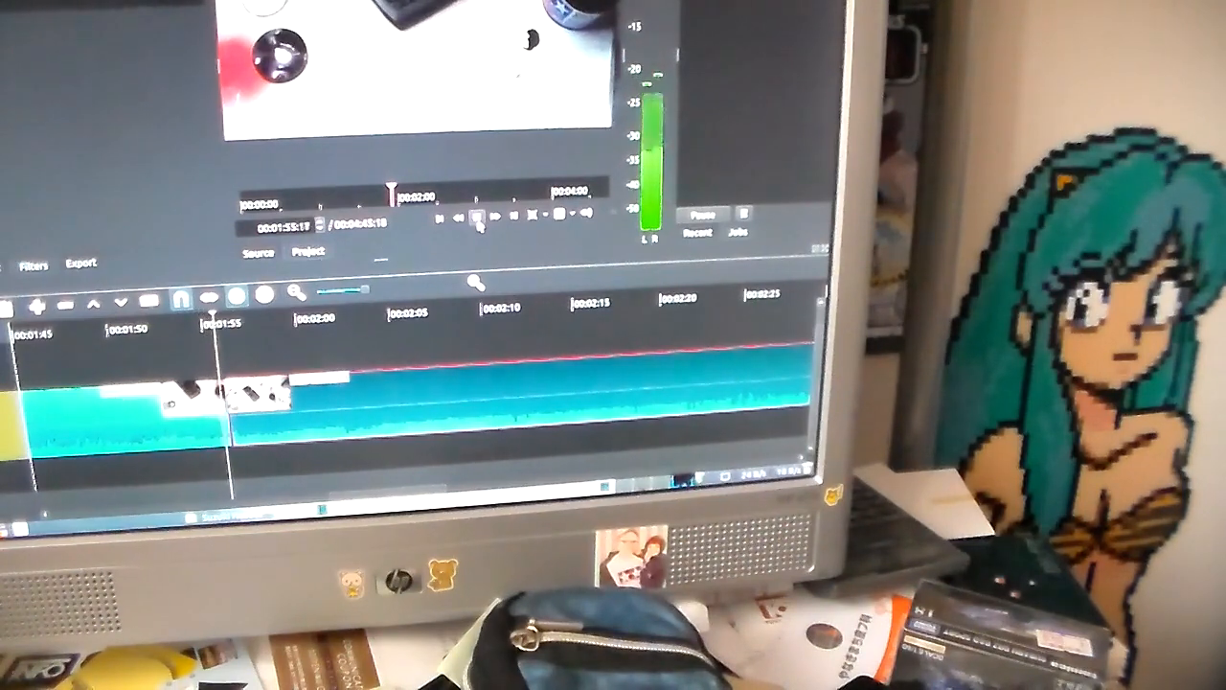
left_click(475, 219)
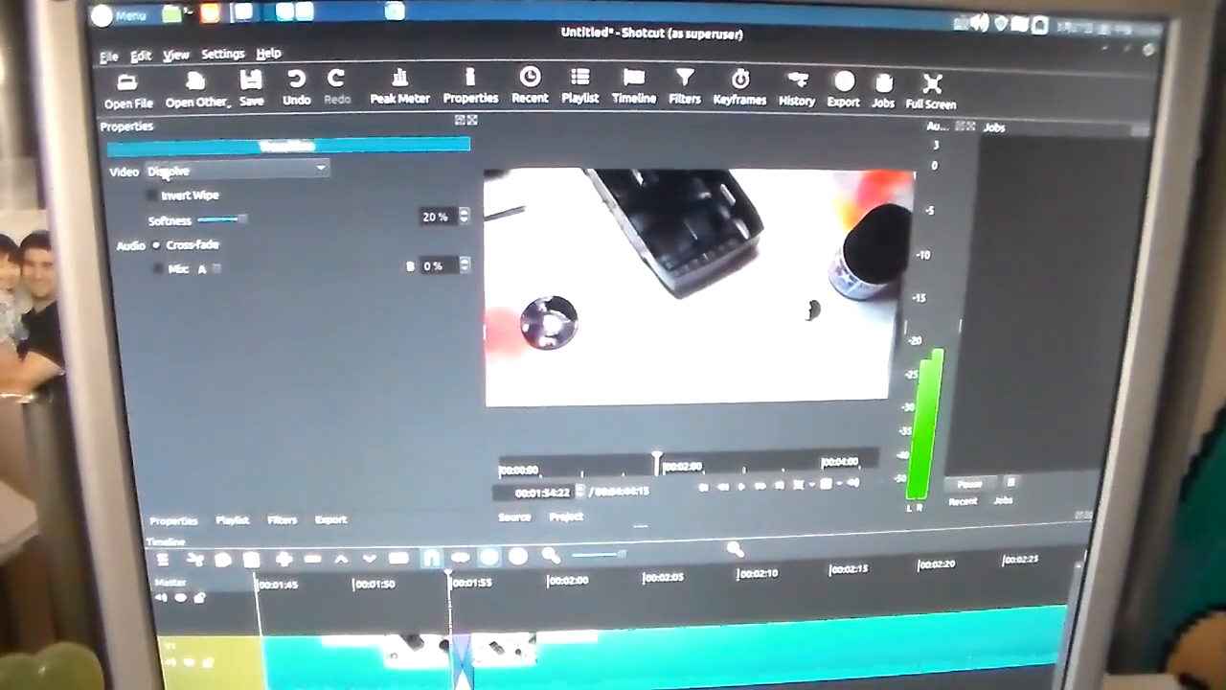
- Browse the wipe styles, trying Diagonal Top Left and the horizontal barn door wipe
left_click(233, 170)
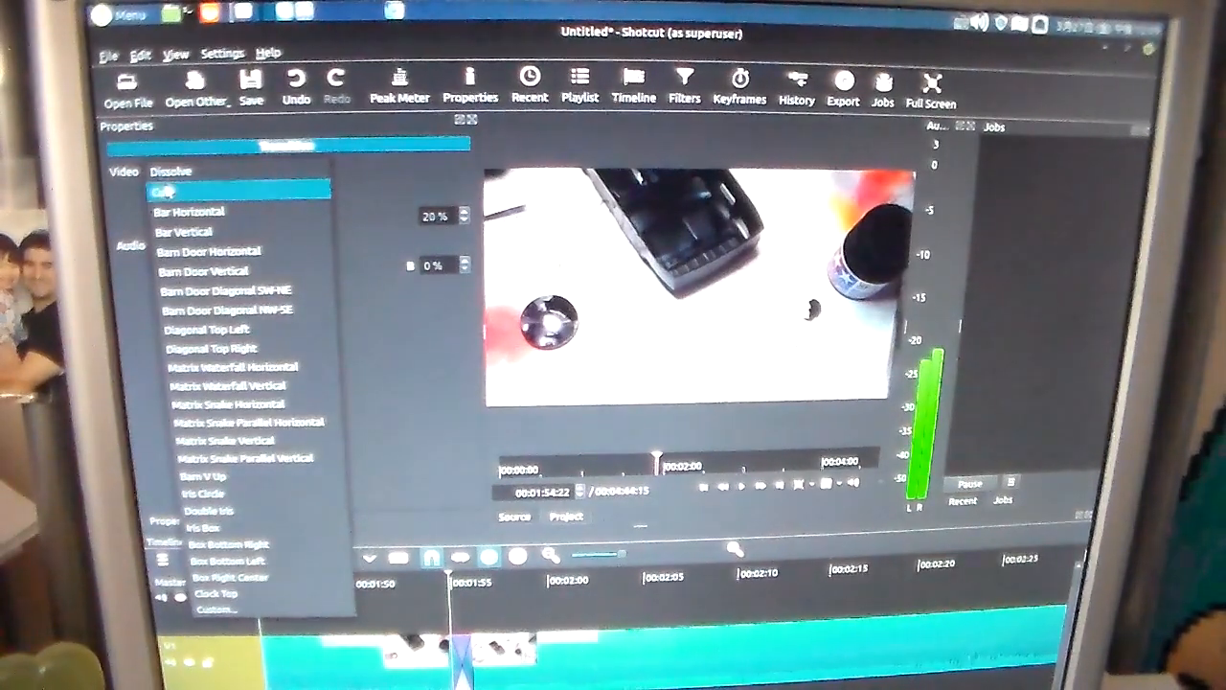
left_click(216, 329)
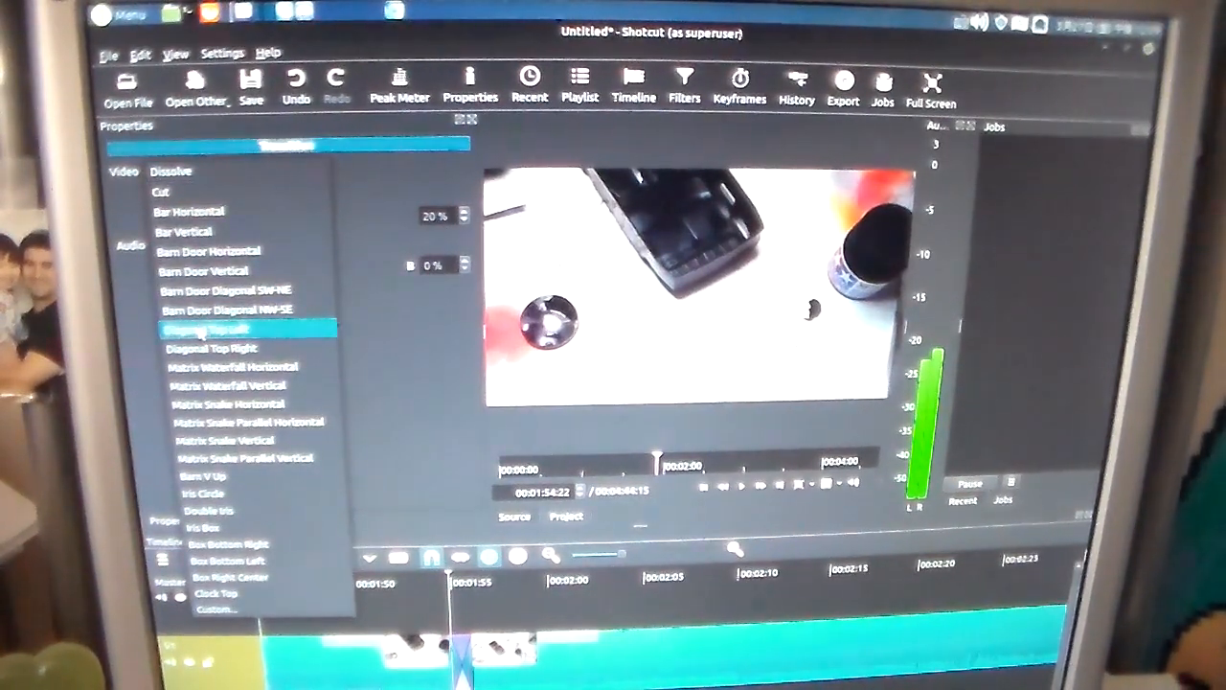
left_click(172, 172)
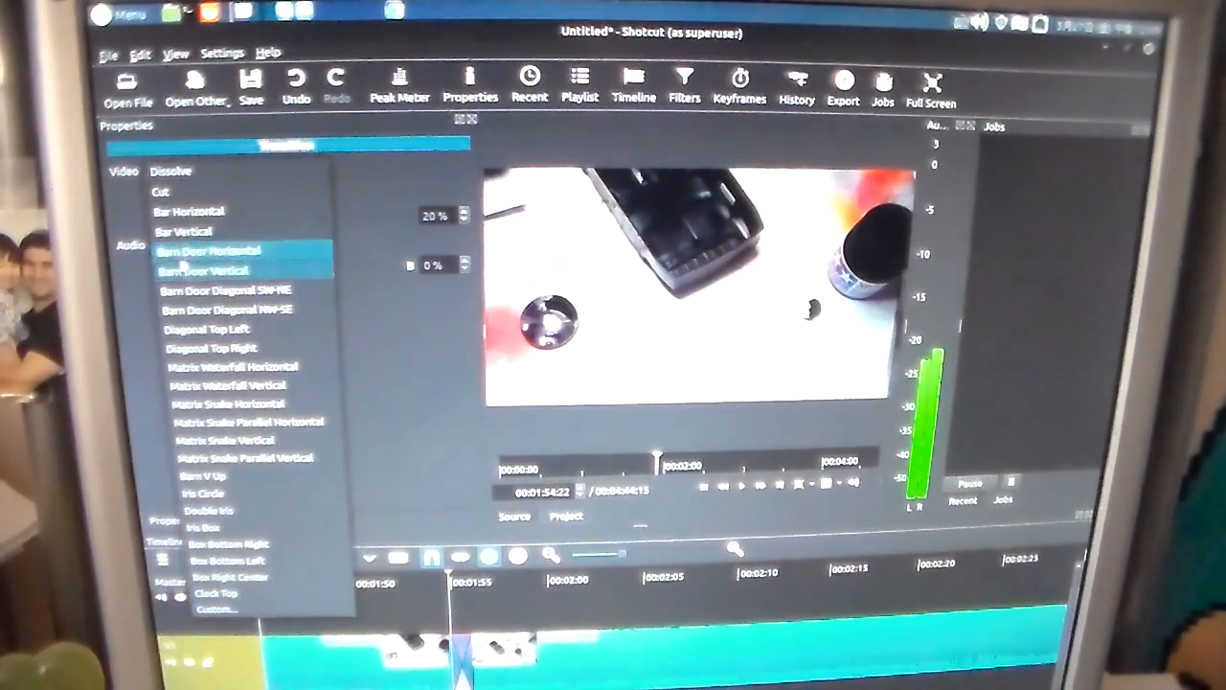
left_click(190, 209)
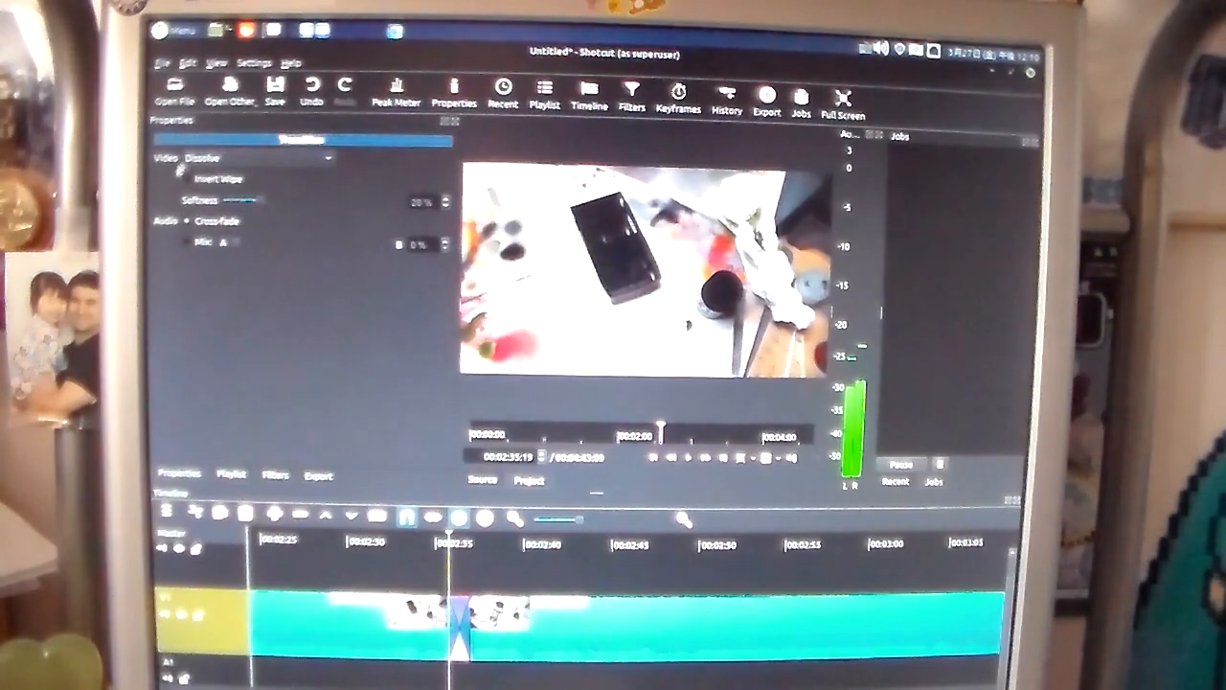
- Set the second transition's video style to the Diagonal Top Left wipe
left_click(256, 157)
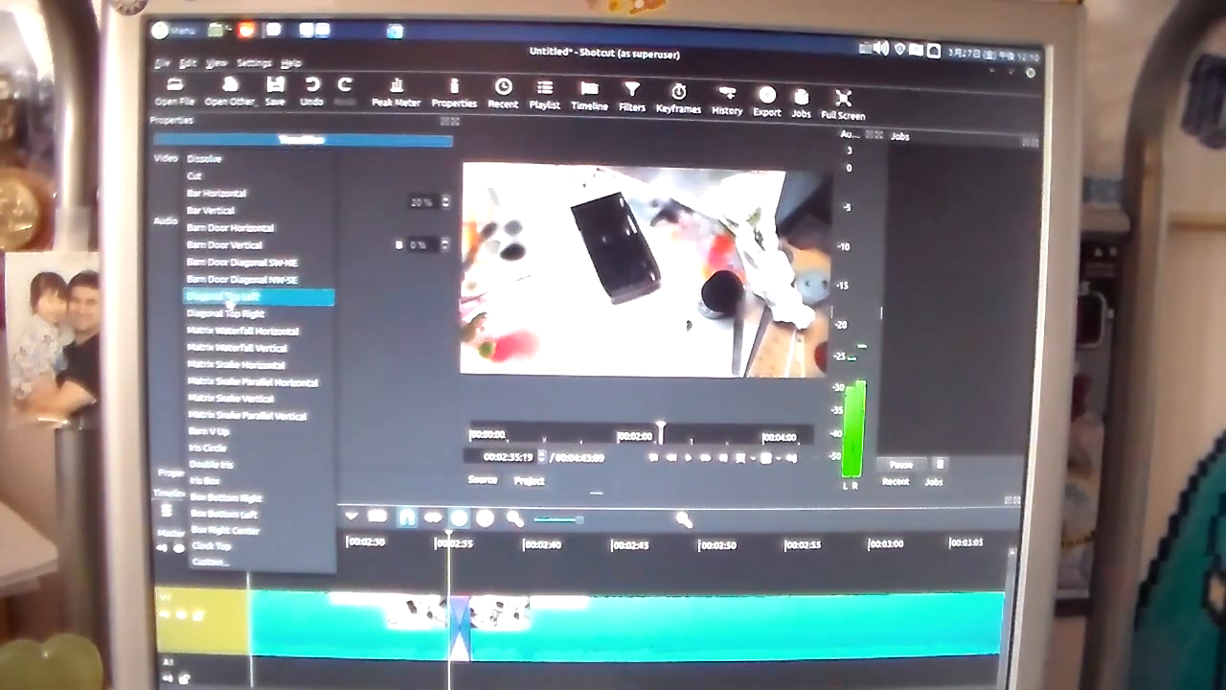
left_click(229, 295)
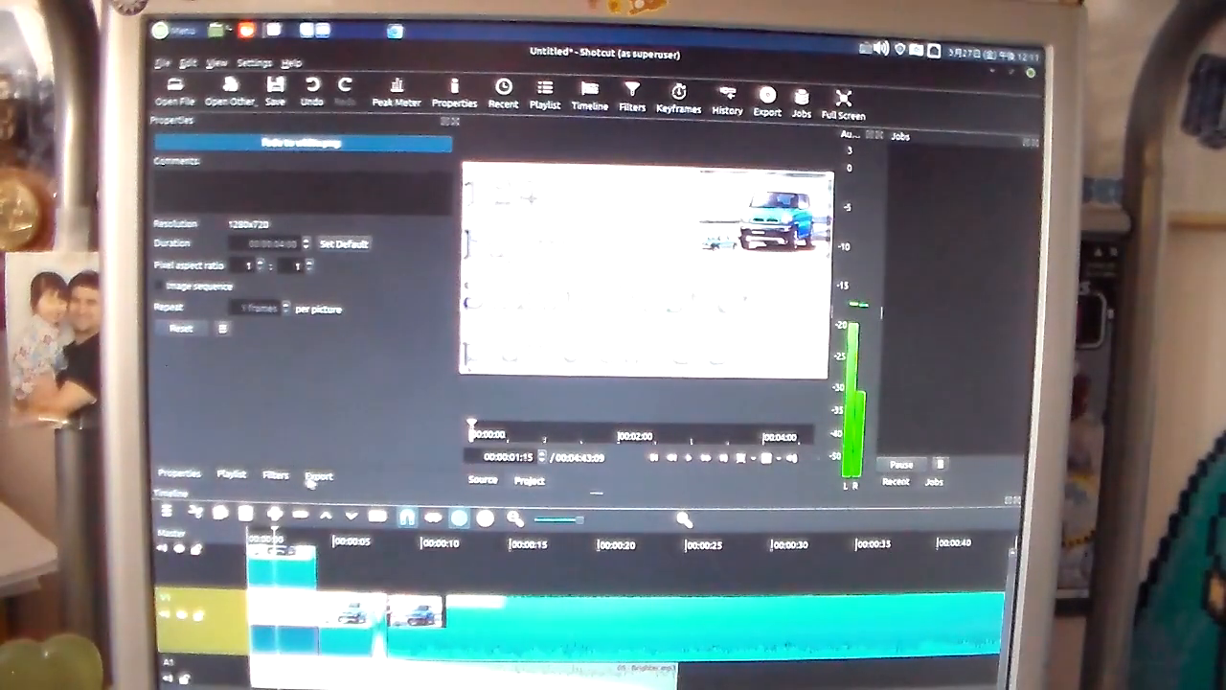
- Set export to MP4 at 1280×720, 25 fps, start Export File and close the save dialog
left_click(318, 475)
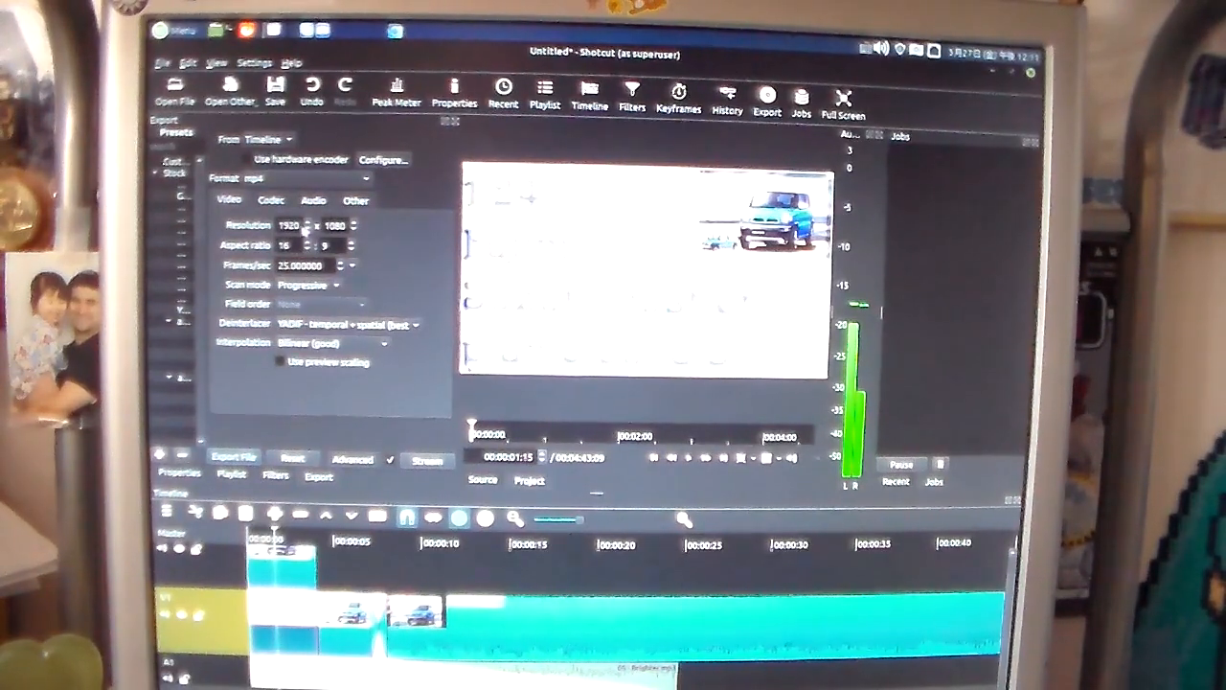
triple_click(296, 224)
type("1280")
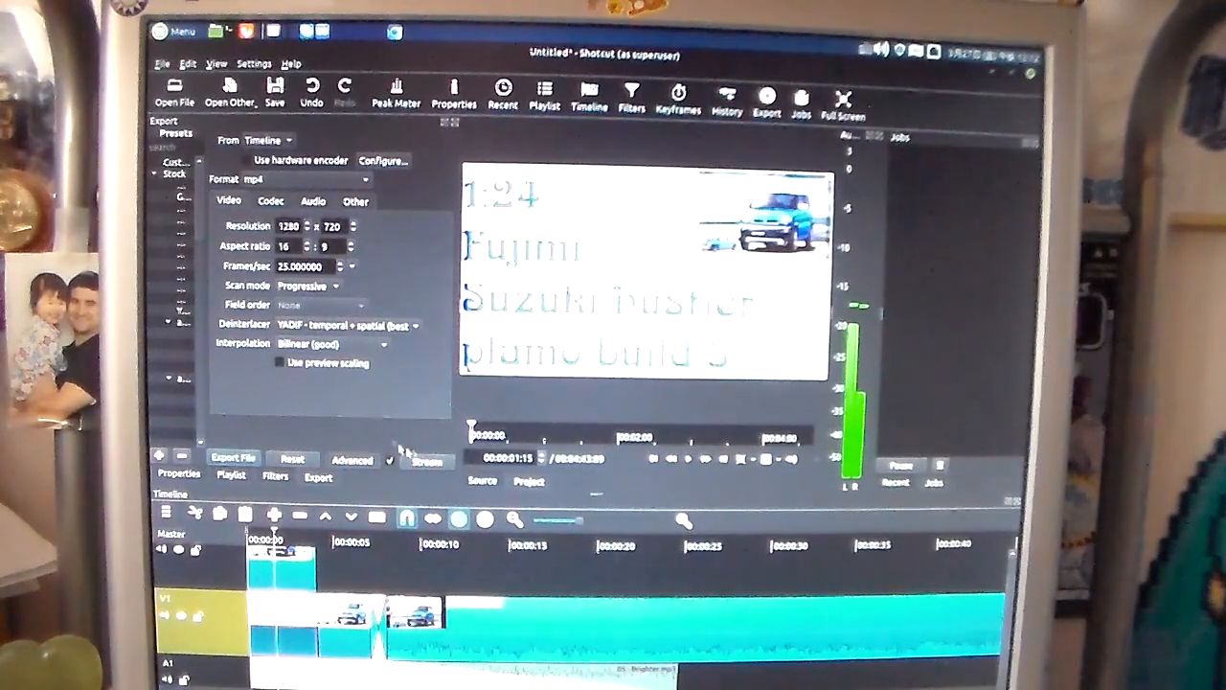
left_click(232, 456)
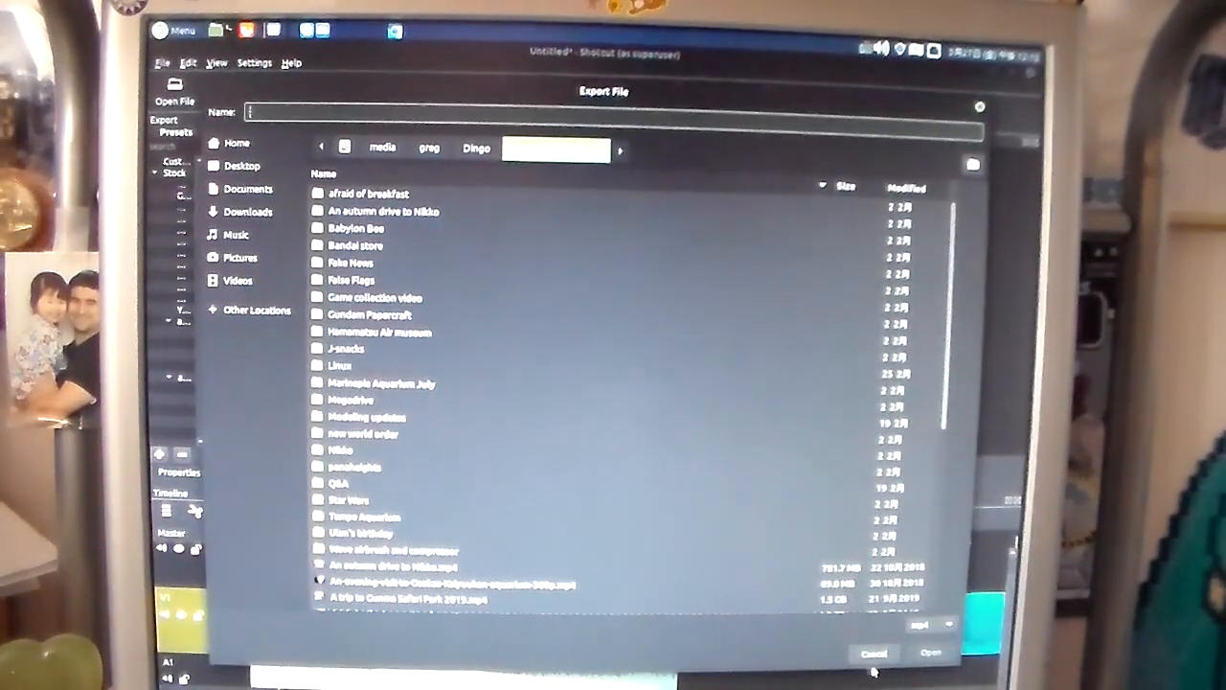
left_click(874, 651)
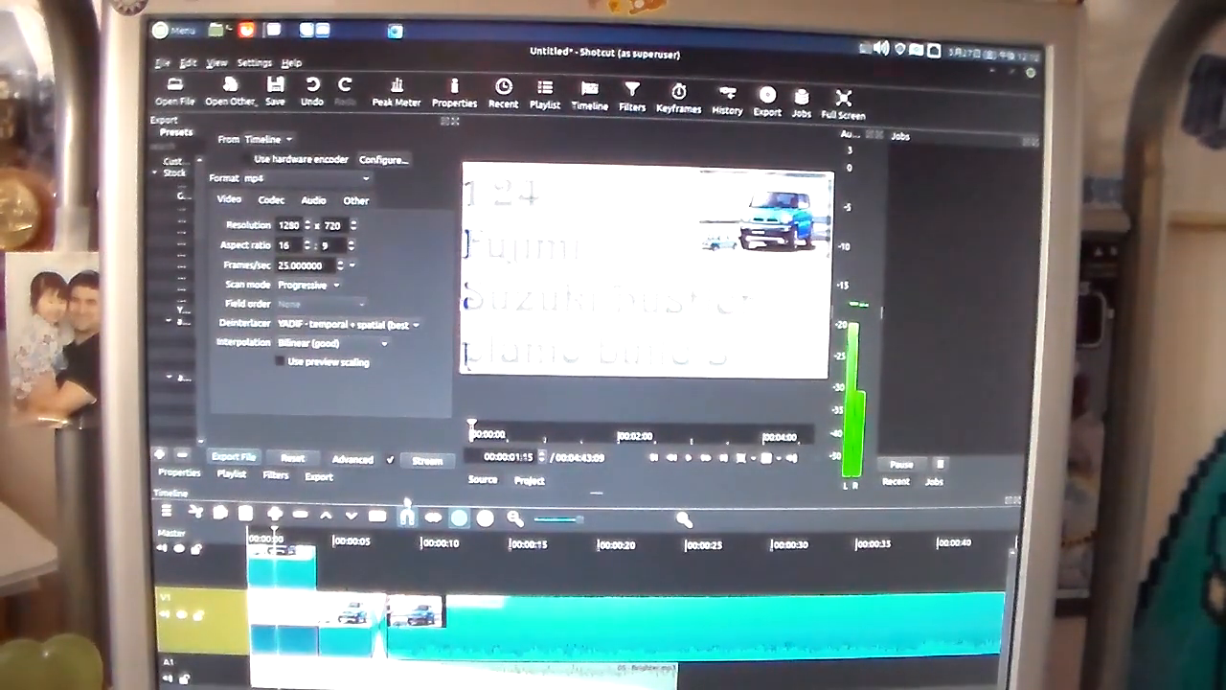
mouse_move(406, 494)
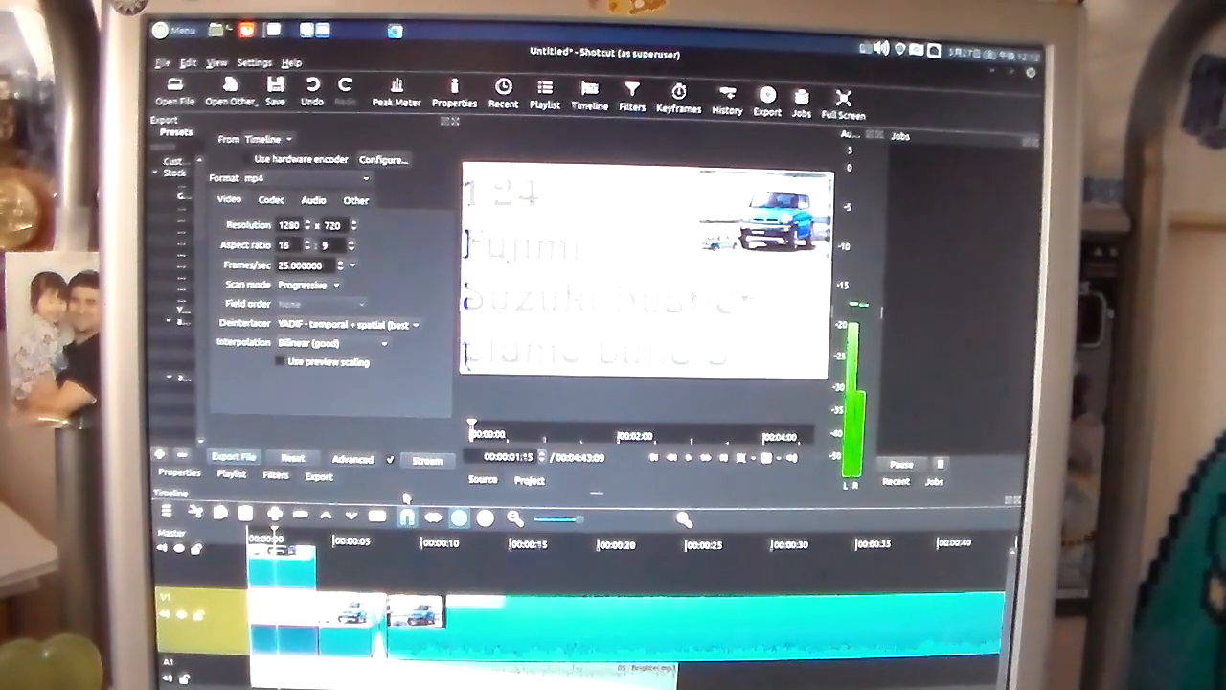